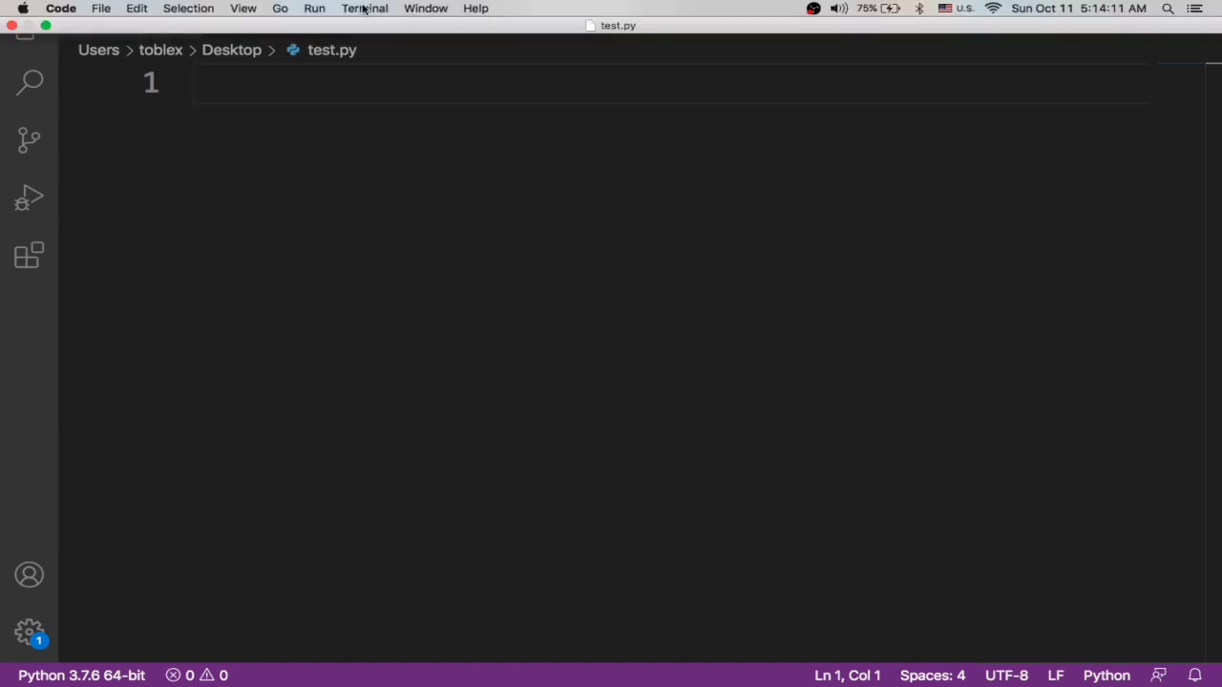
Open a new integrated terminal and install the whois package with pip3 install whois.
{"action": "left_click", "coordinate": [364, 8]}
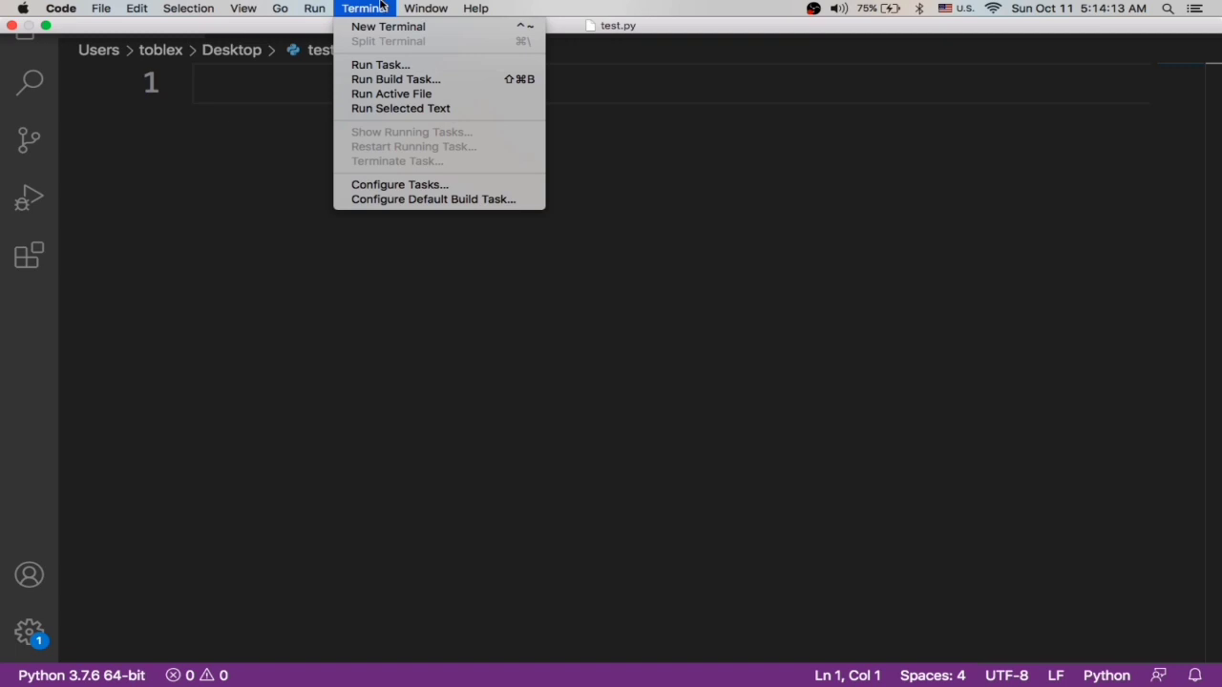
{"action": "left_click", "coordinate": [387, 26]}
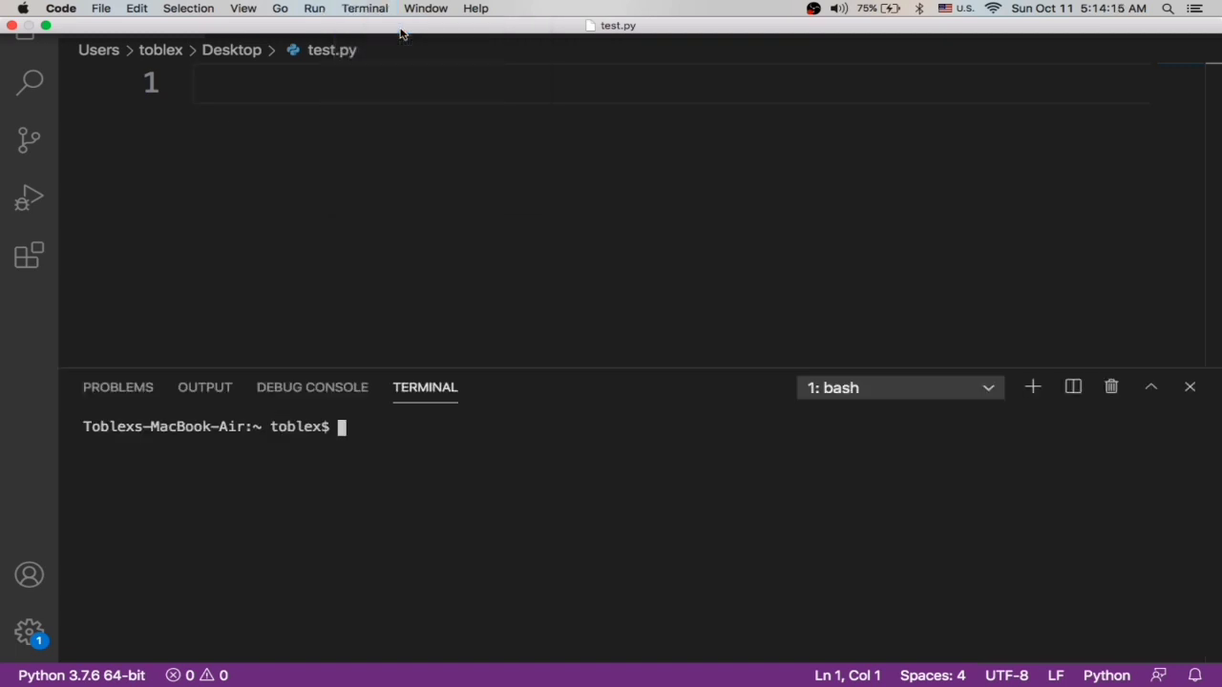
{"action": "type", "text": "pip3 ins"}
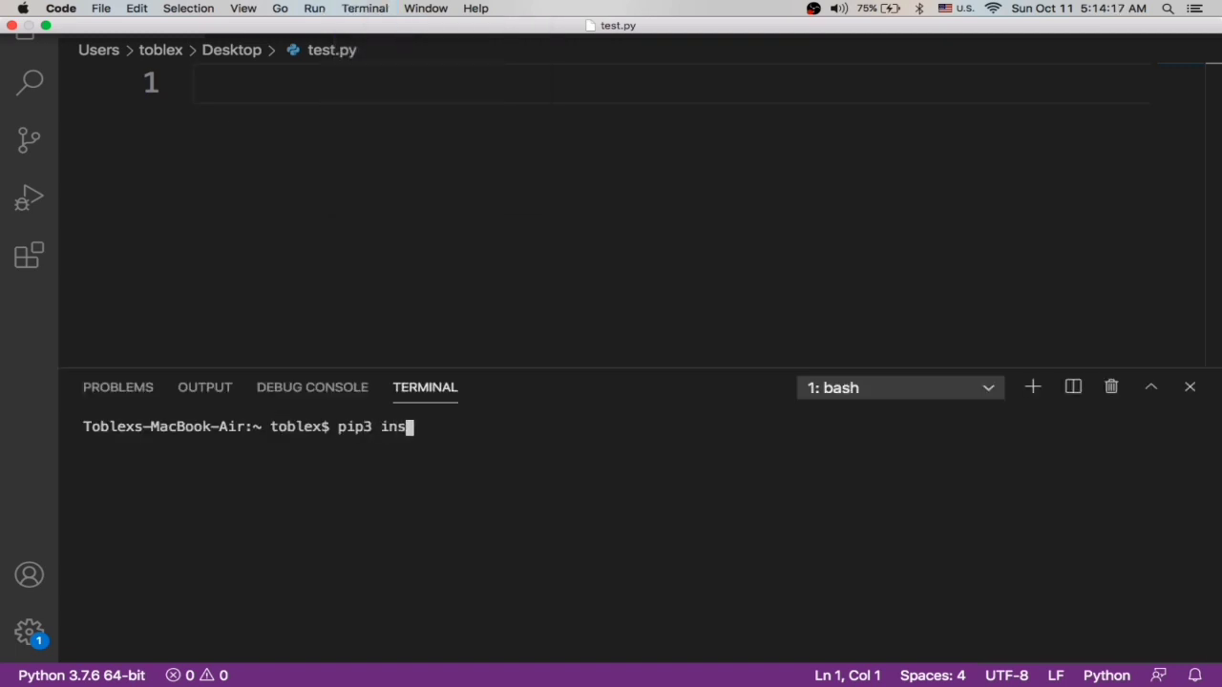
{"action": "type", "text": "tall whois"}
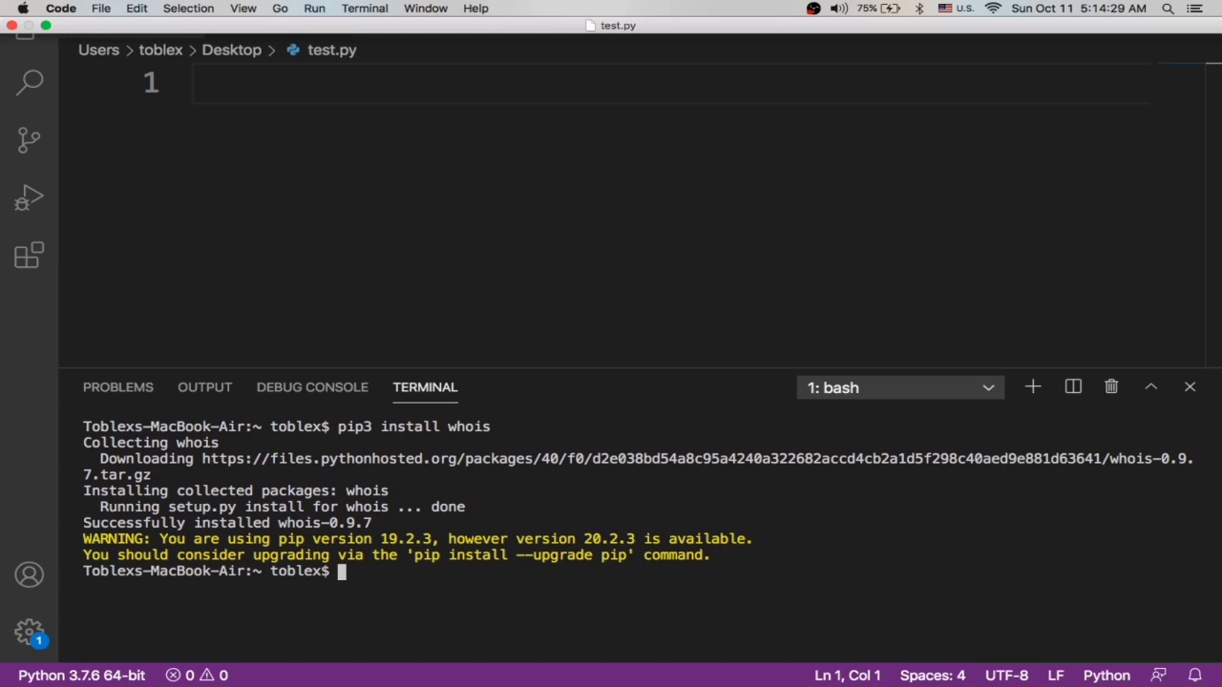
{"action": "type", "text": "pip3 install whois"}
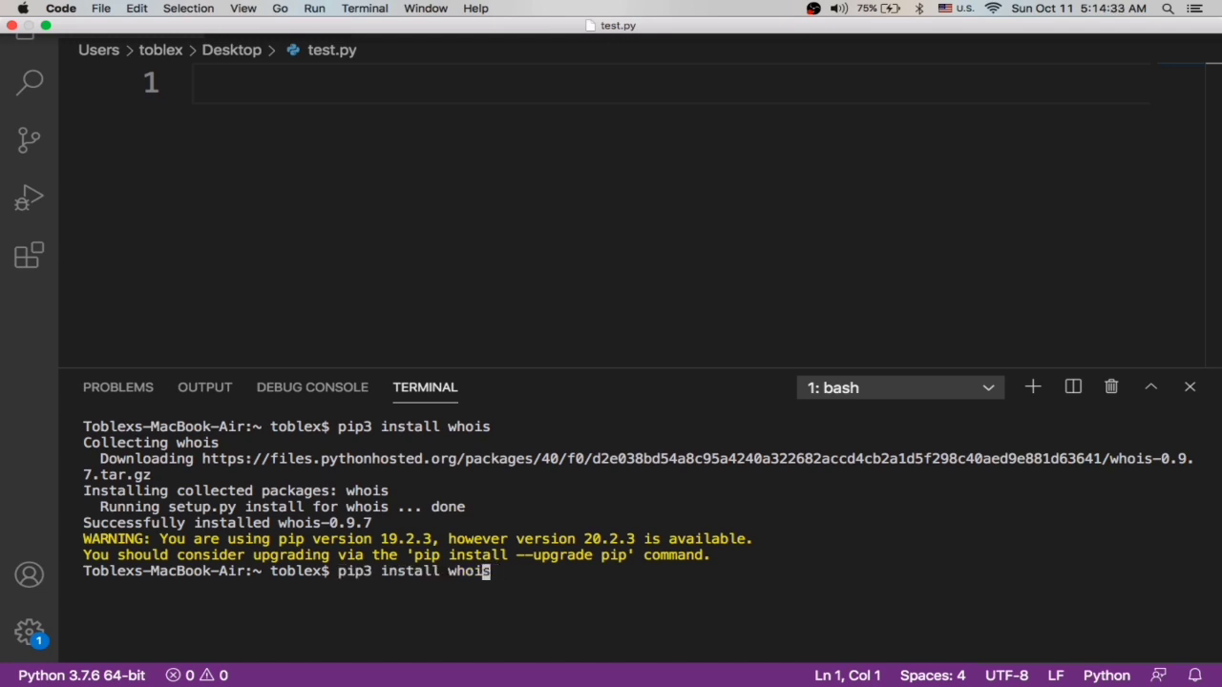
{"action": "type", "text": "python"}
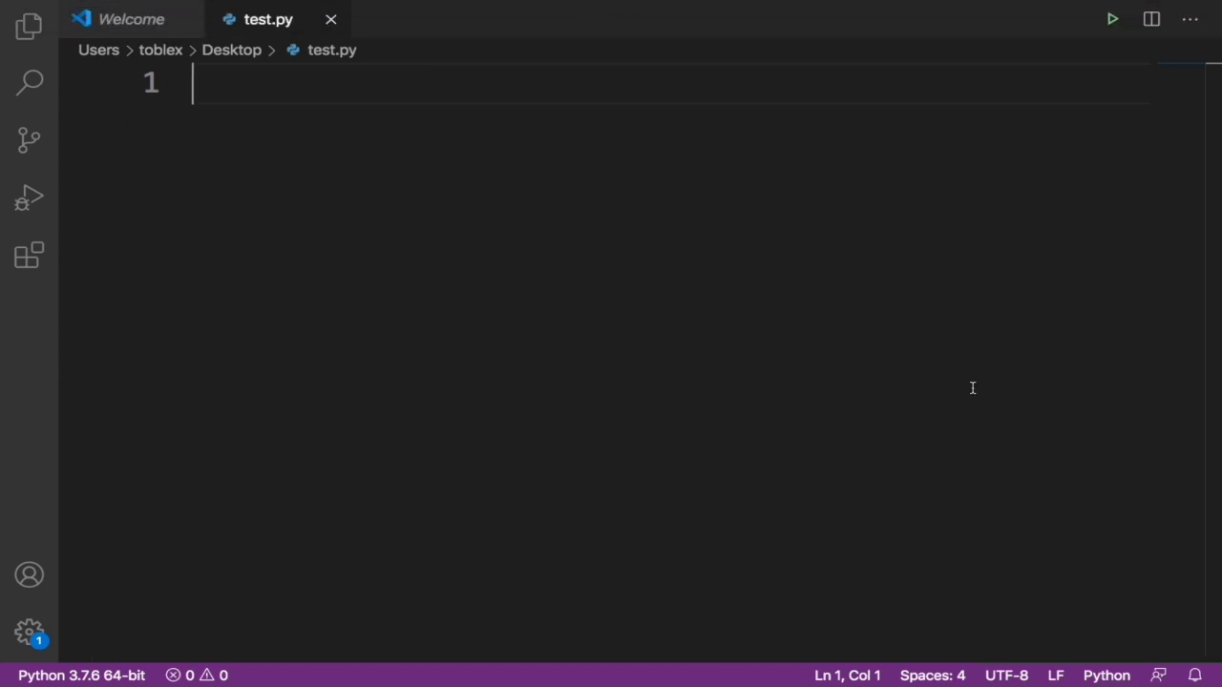
{"action": "mouse_move", "coordinate": [598, 373]}
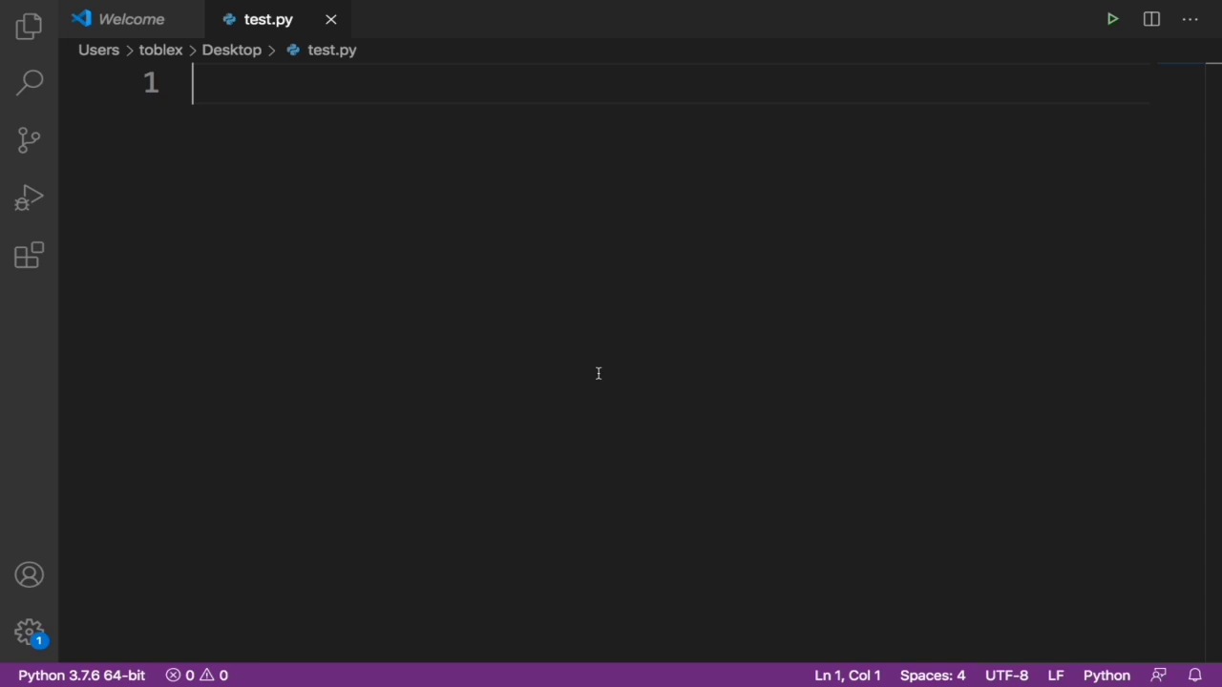
Write 'import whois' and 'import sys', then start a 'try:' block on line 3.
{"action": "type", "text": "import"}
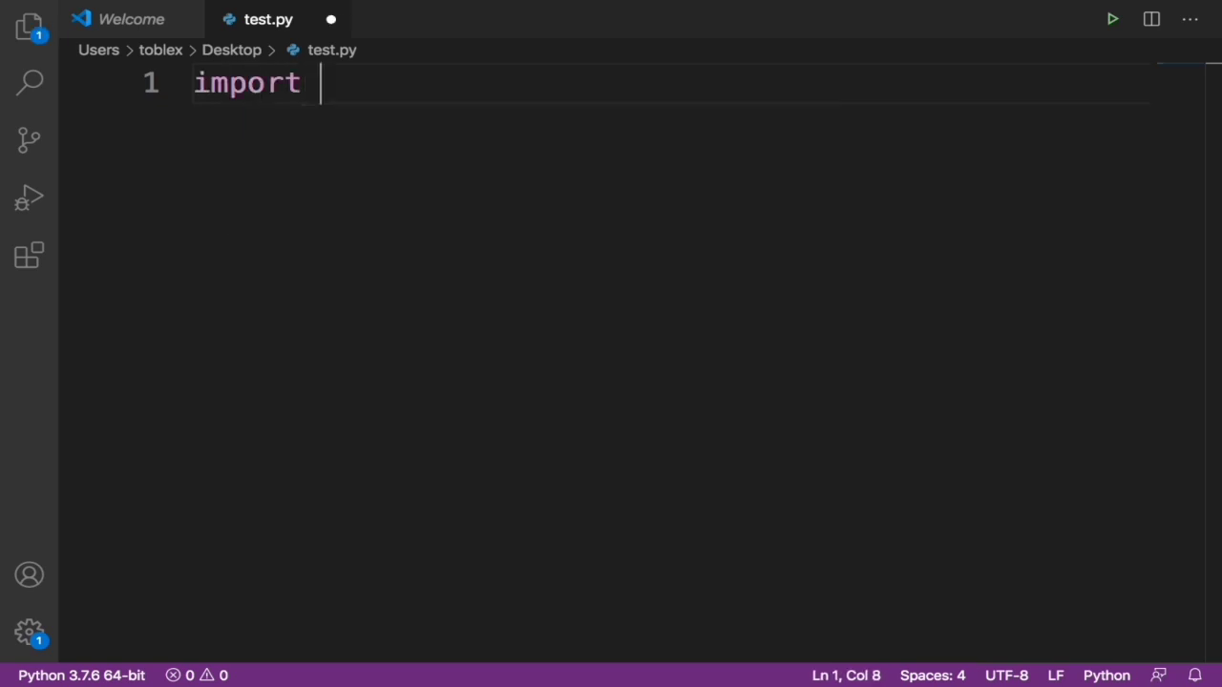
{"action": "type", "text": "whois"}
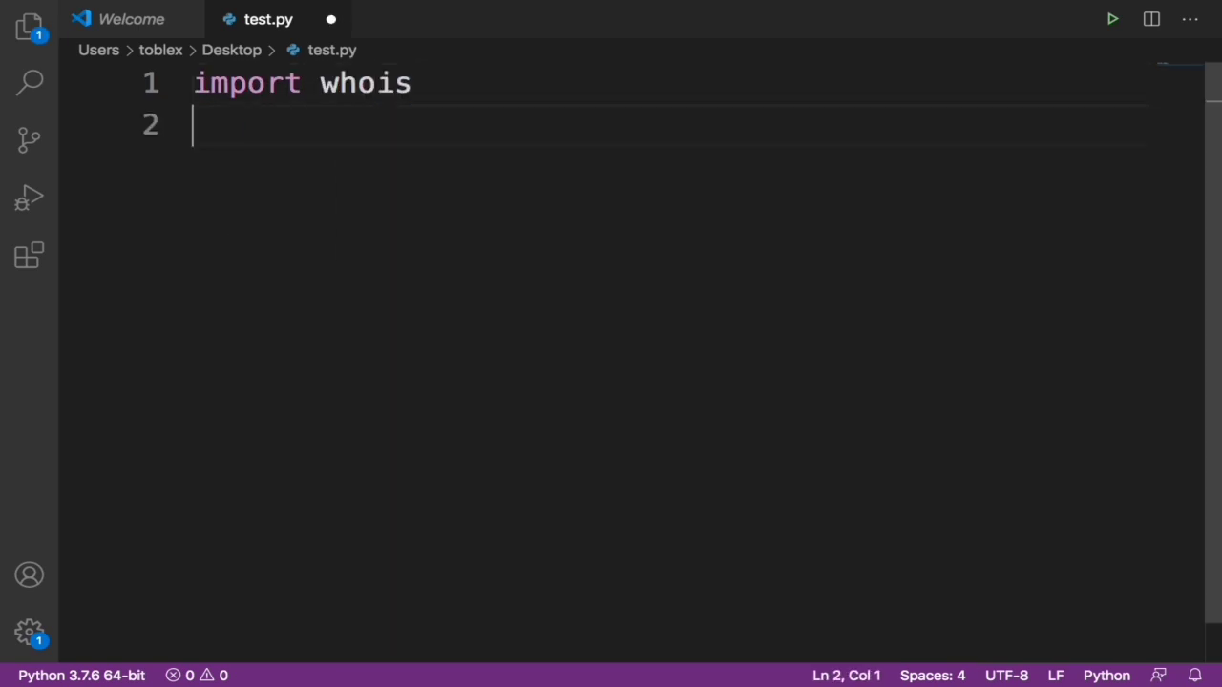
{"action": "type", "text": "import"}
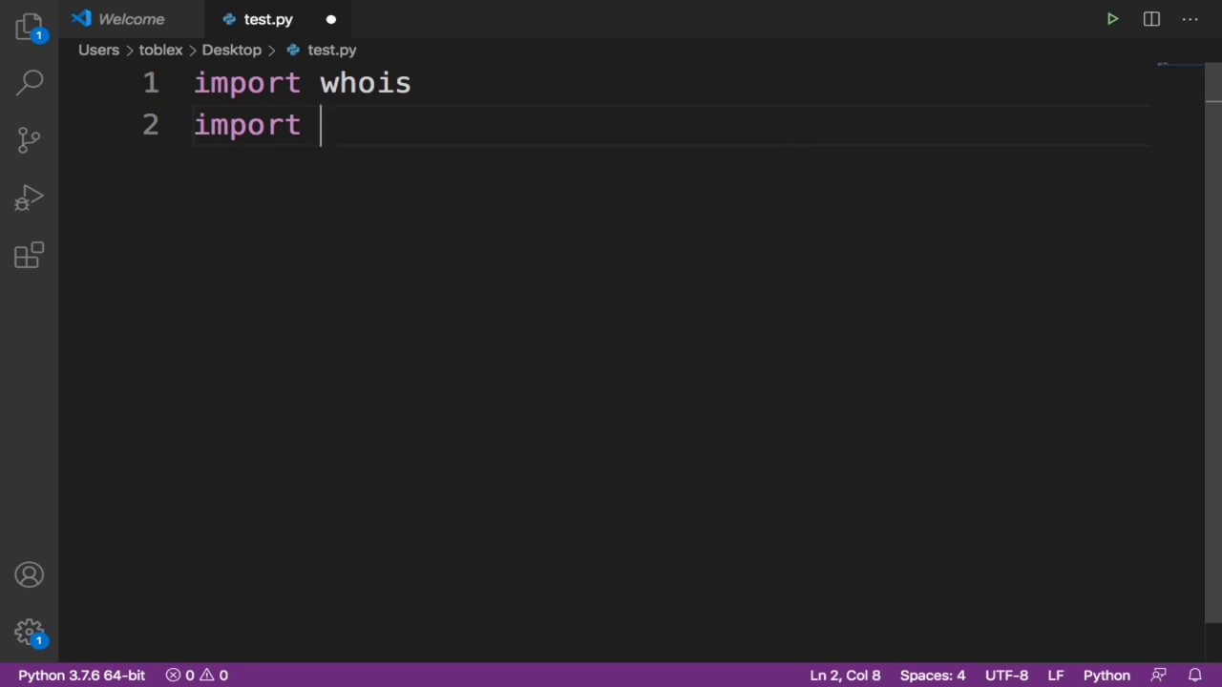
{"action": "type", "text": "sys"}
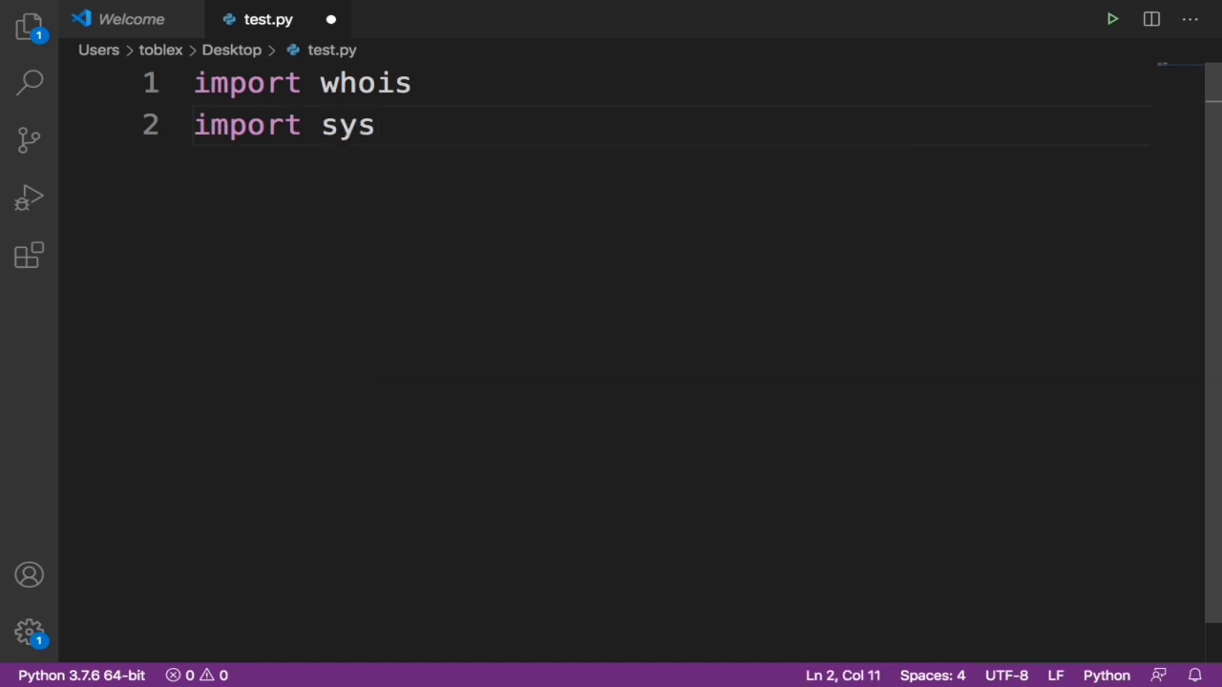
{"action": "key", "text": "Enter"}
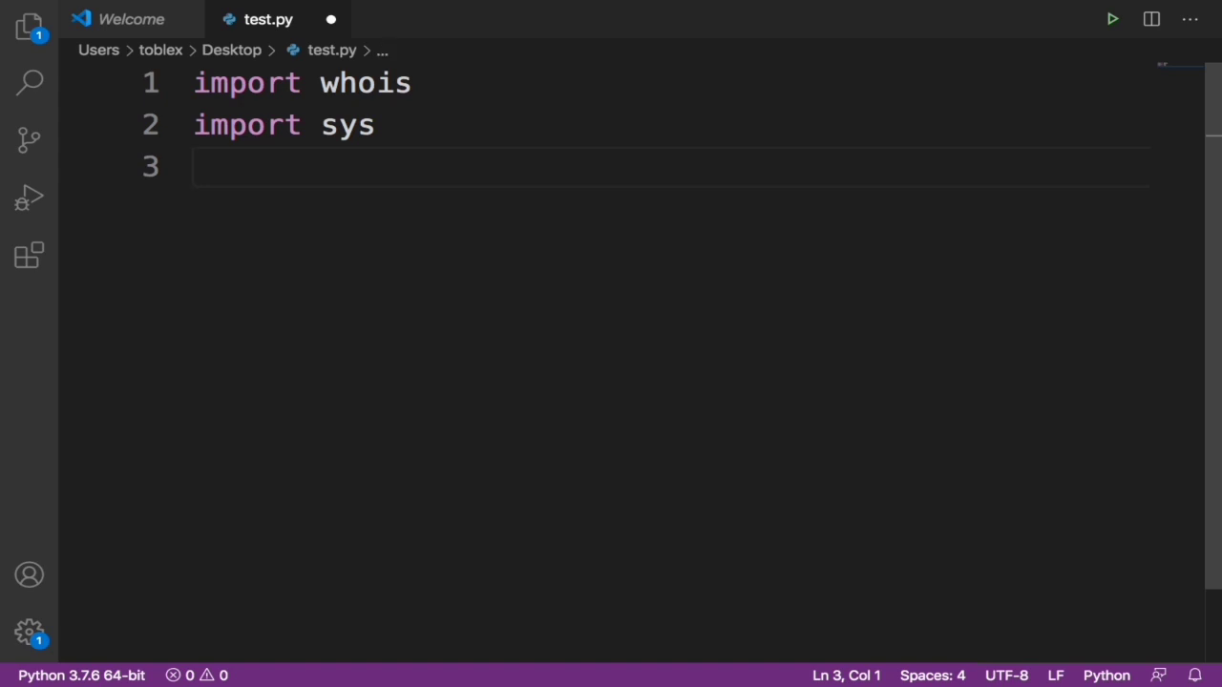
{"action": "type", "text": "try:"}
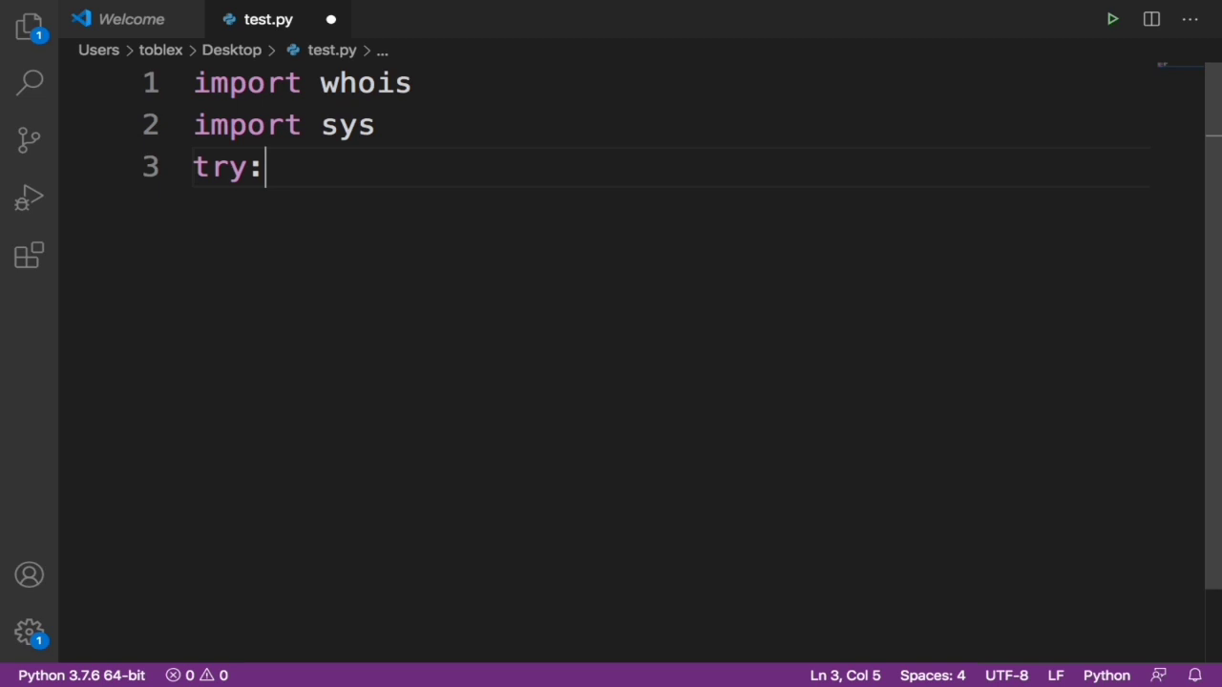
Inside the try block, assign domain = whois.whois("google.com").
{"action": "type", "text": "domain"}
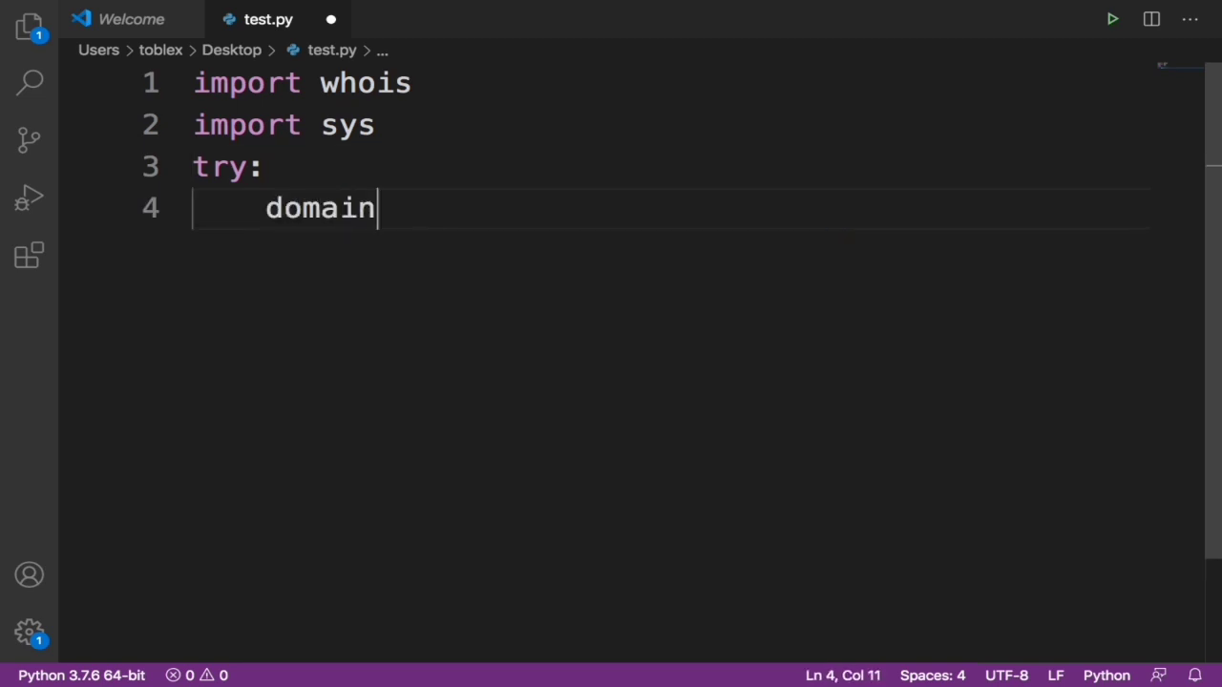
{"action": "type", "text": "="}
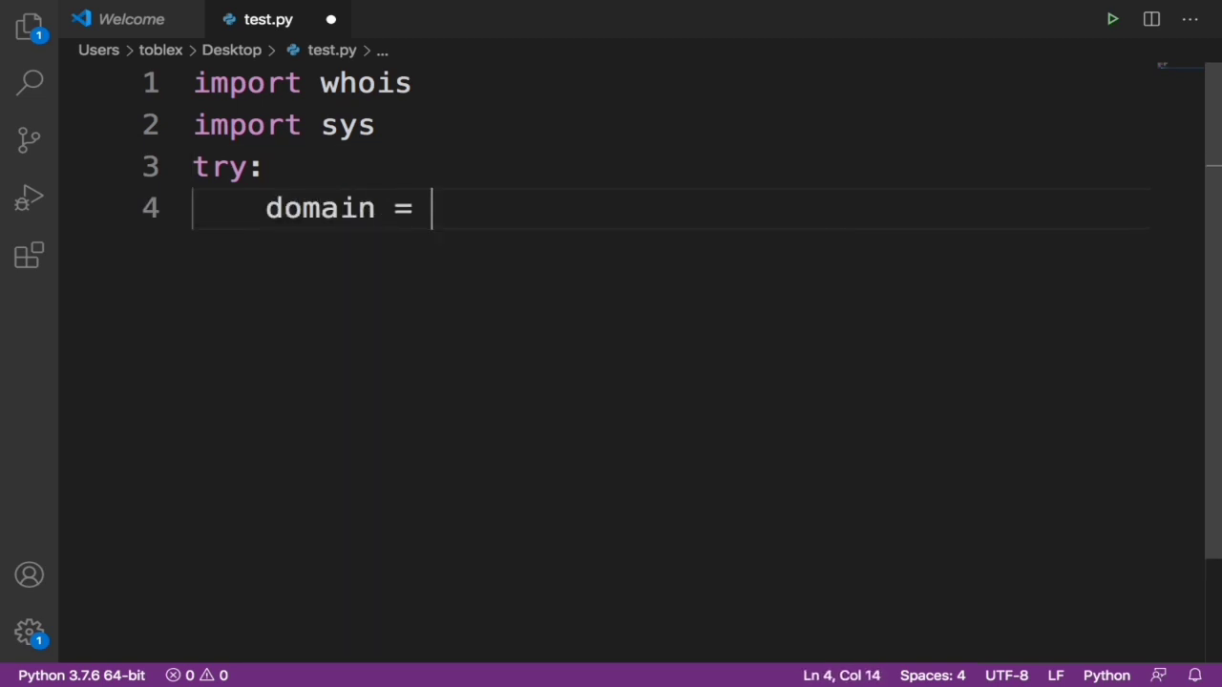
{"action": "type", "text": "whois"}
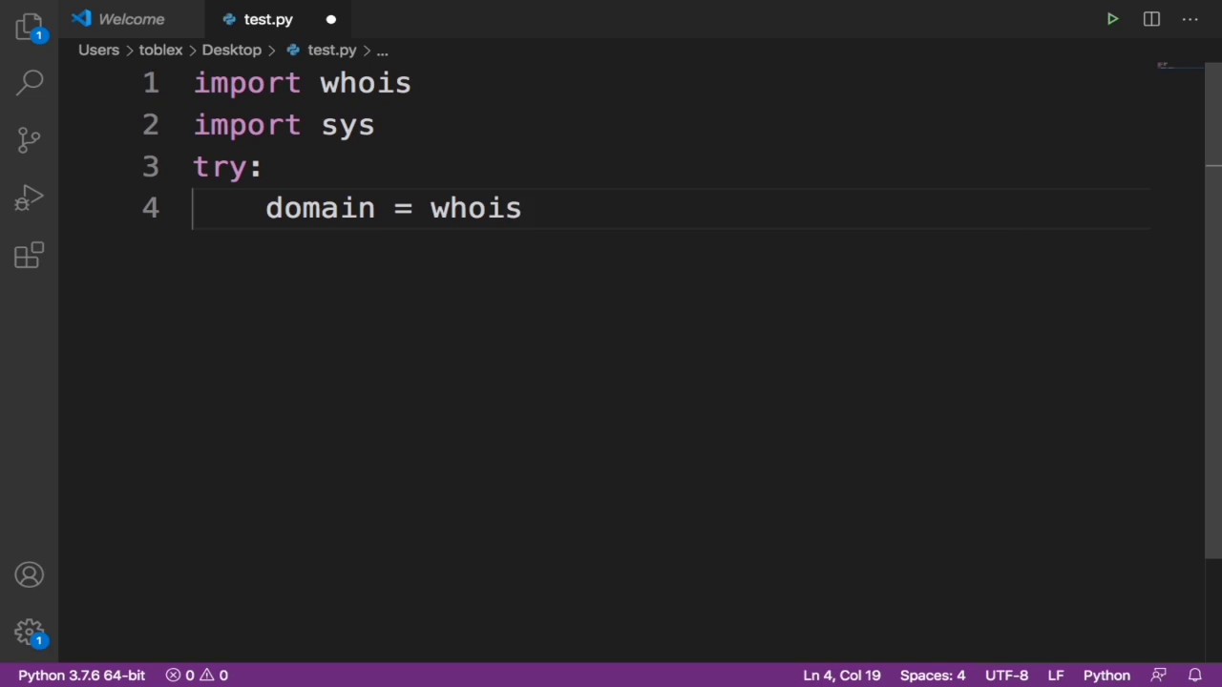
{"action": "type", "text": ".who"}
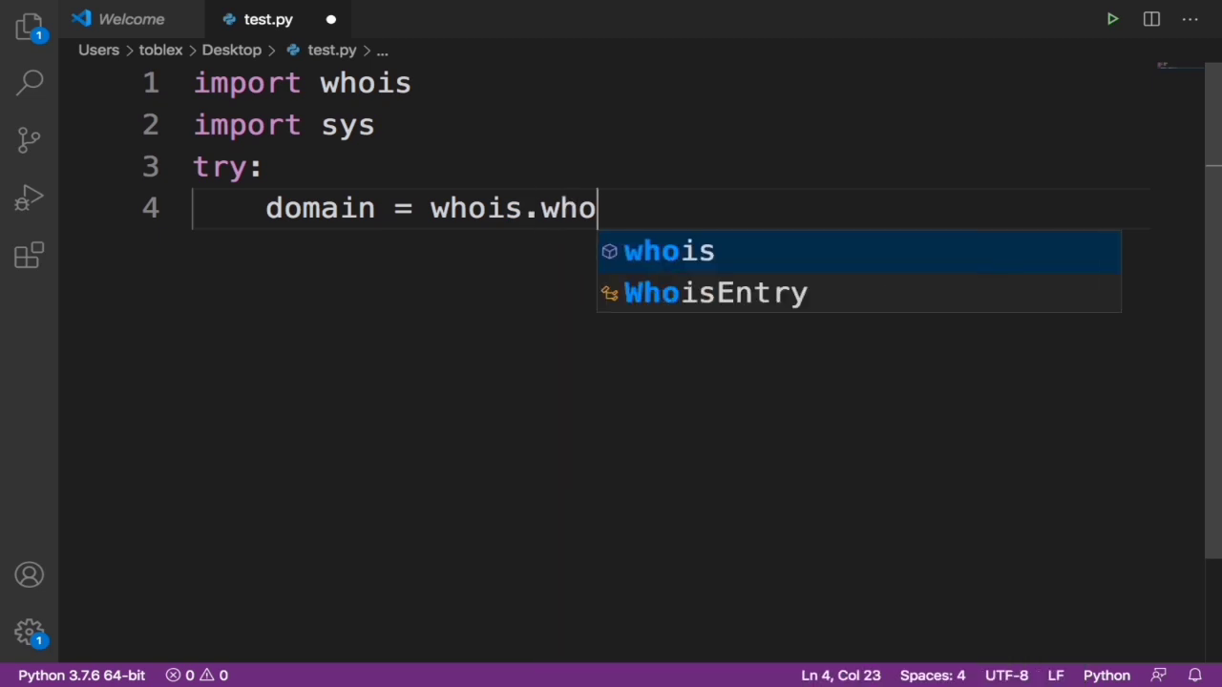
{"action": "type", "text": "is"}
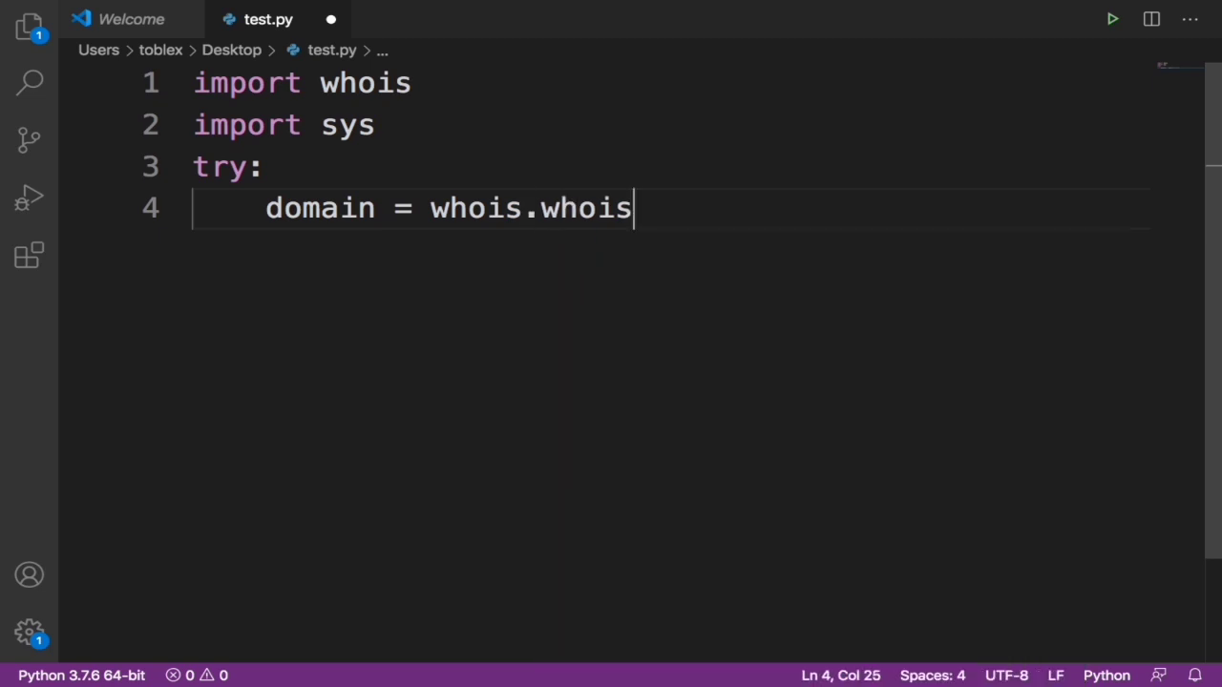
{"action": "type", "text": "(\"\"\""}
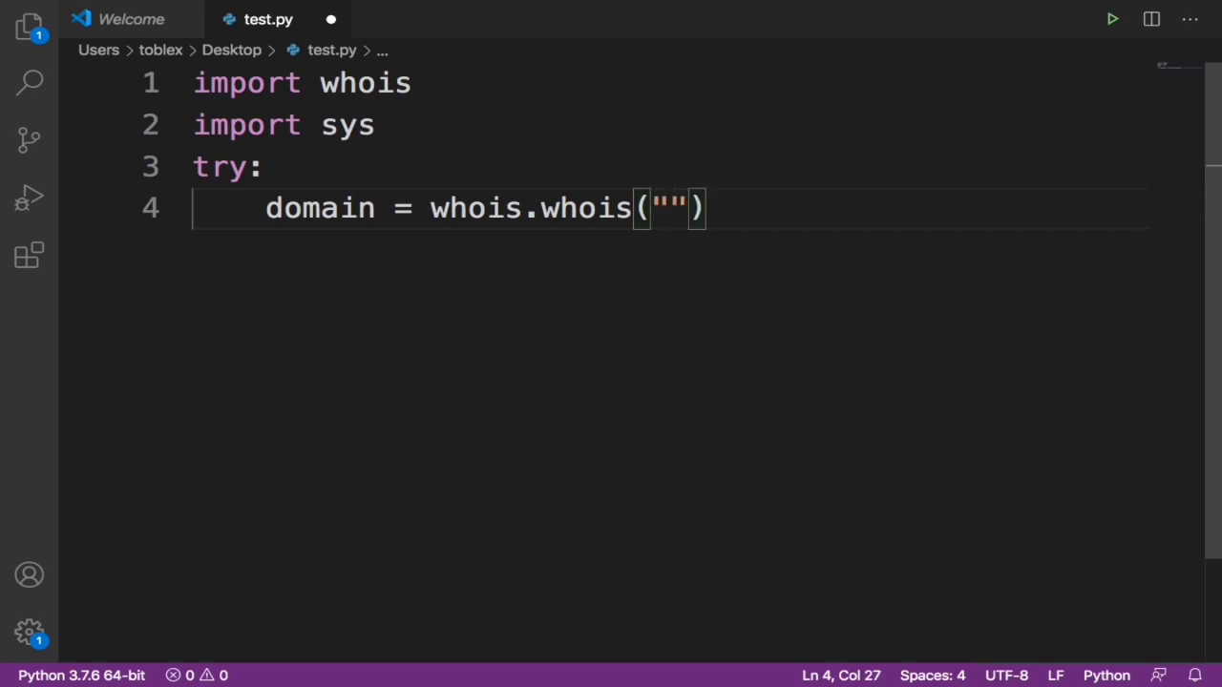
{"action": "type", "text": "google."}
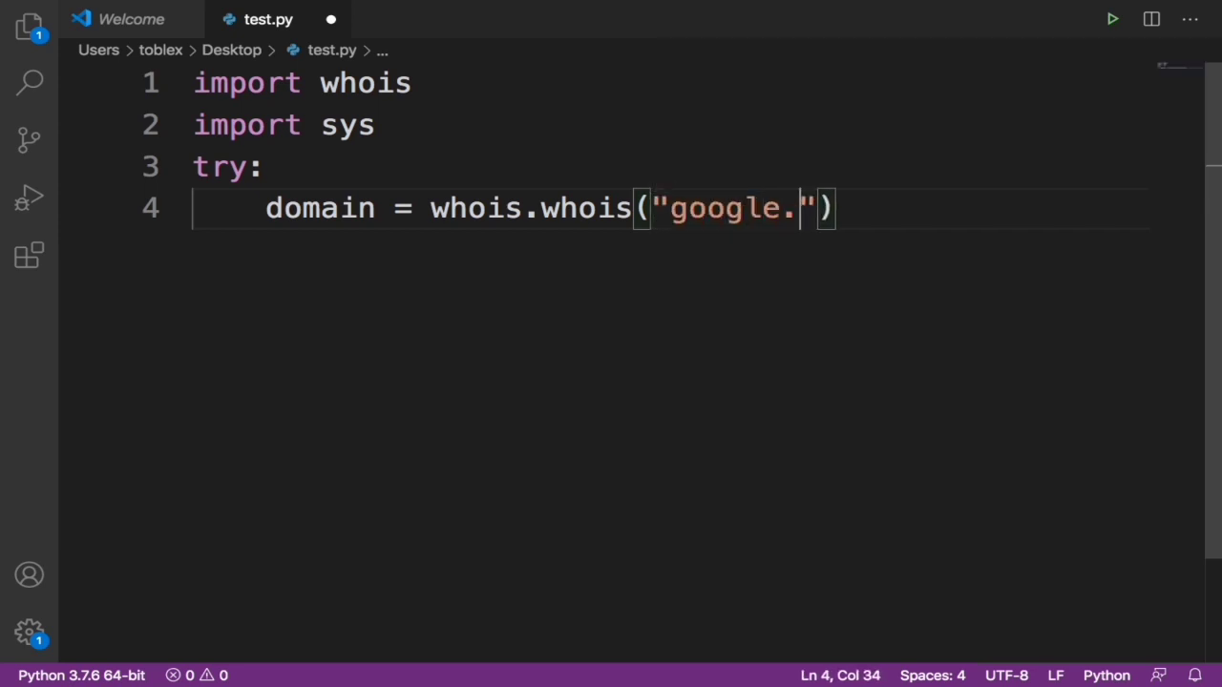
{"action": "type", "text": "com"}
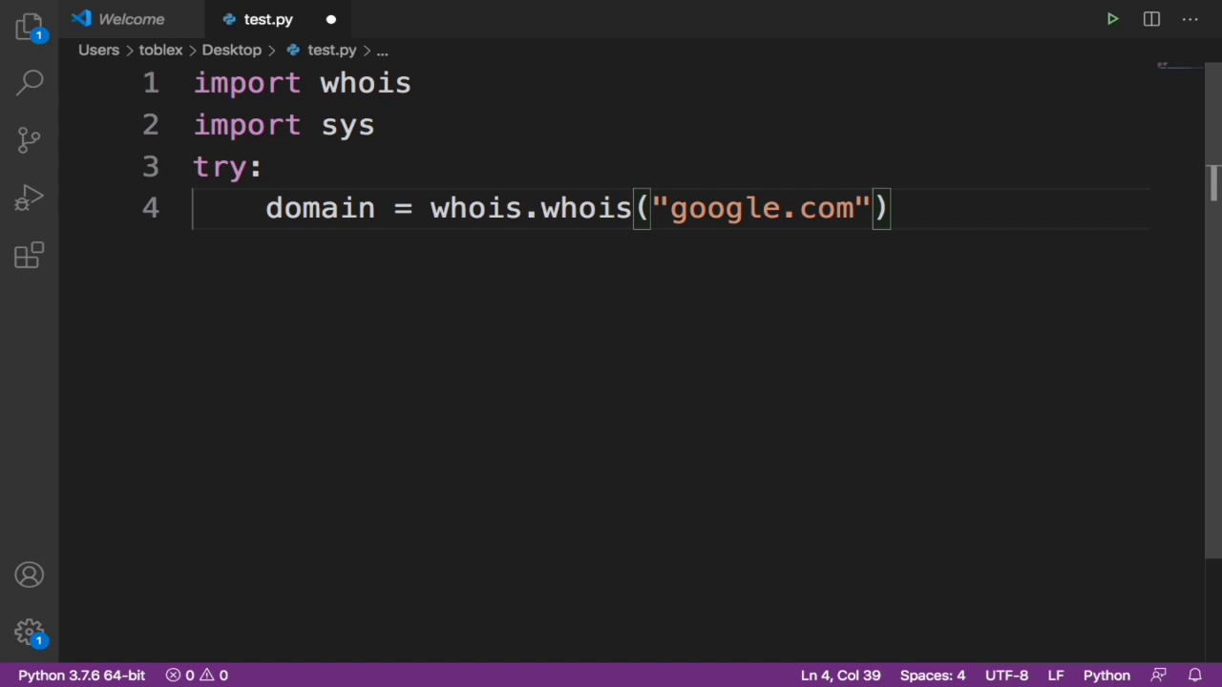
Add 'if domain.domain_name == None:' followed by 'sys.exit(1)'.
{"action": "type", "text": "if d"}
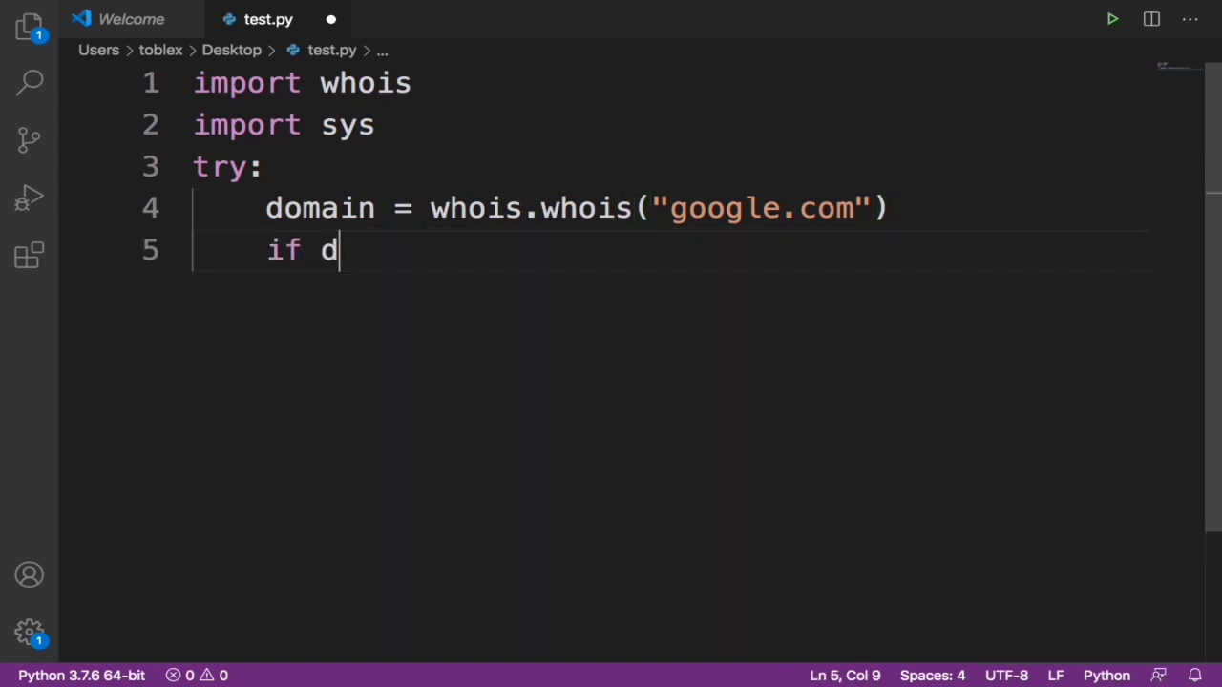
{"action": "type", "text": "omain"}
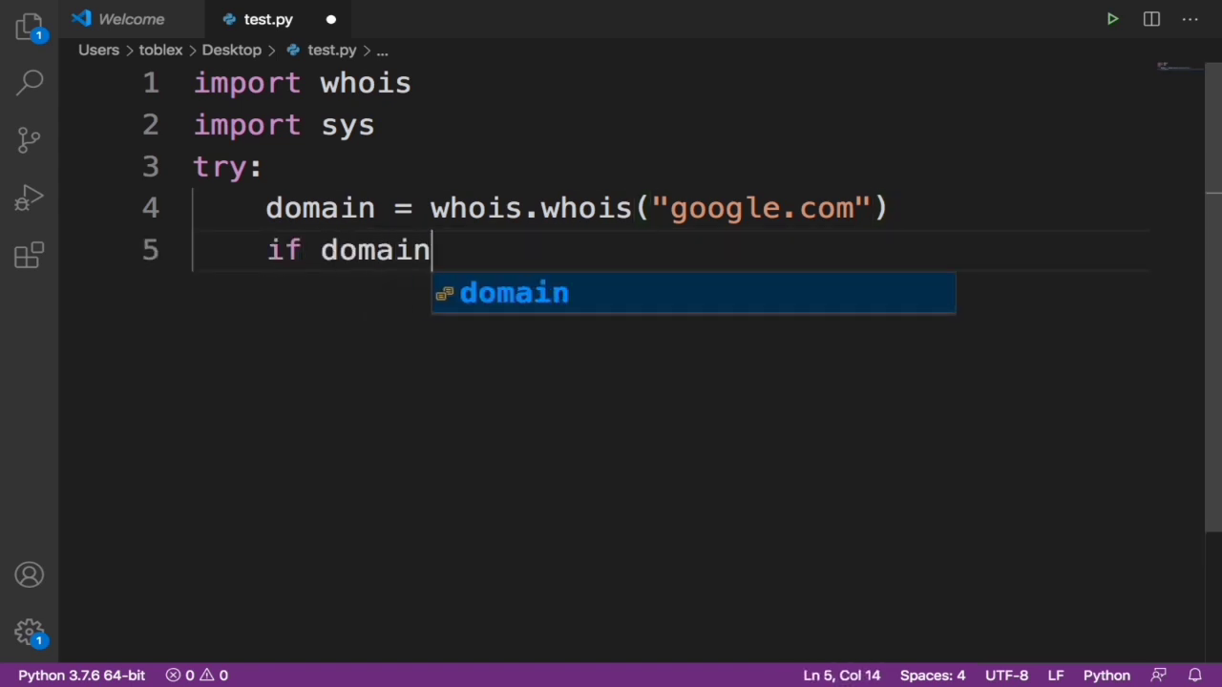
{"action": "type", "text": ".domain"}
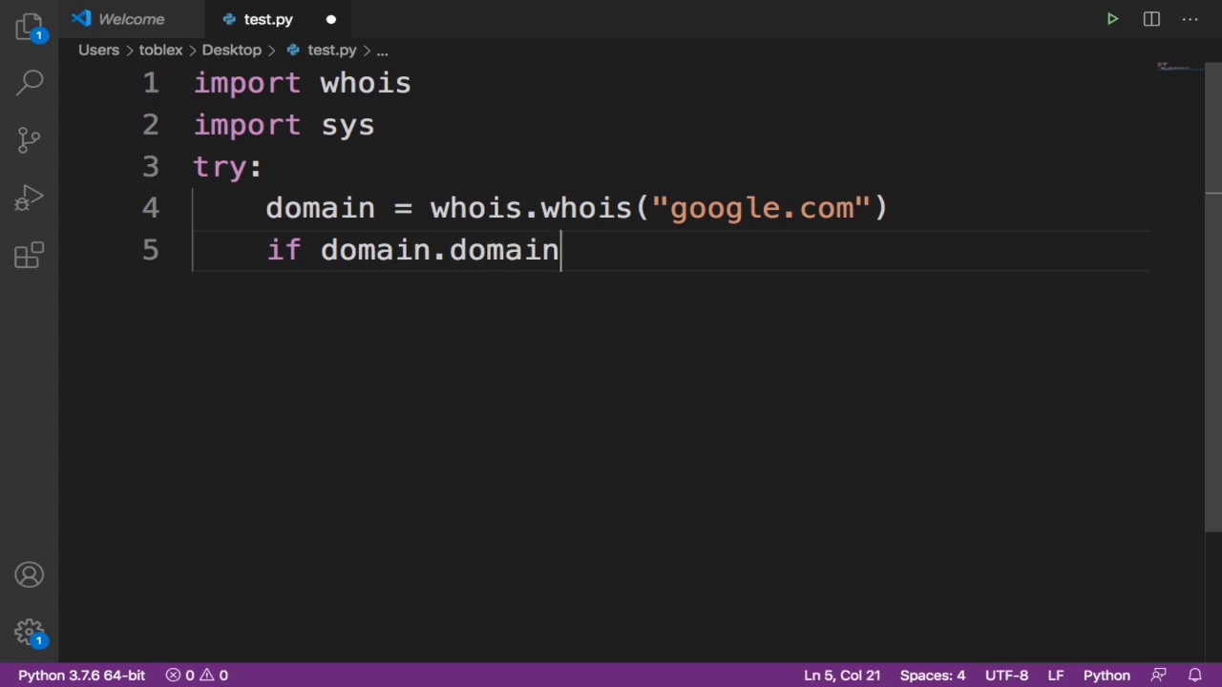
{"action": "type", "text": "_name"}
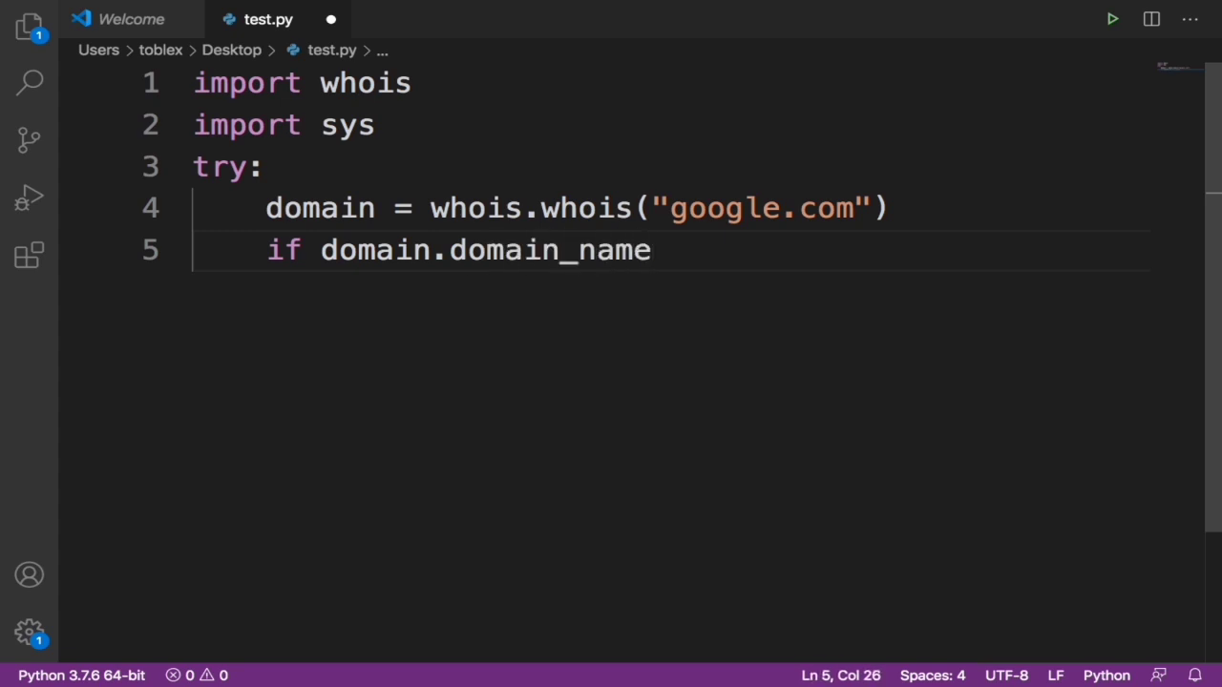
{"action": "type", "text": "=="}
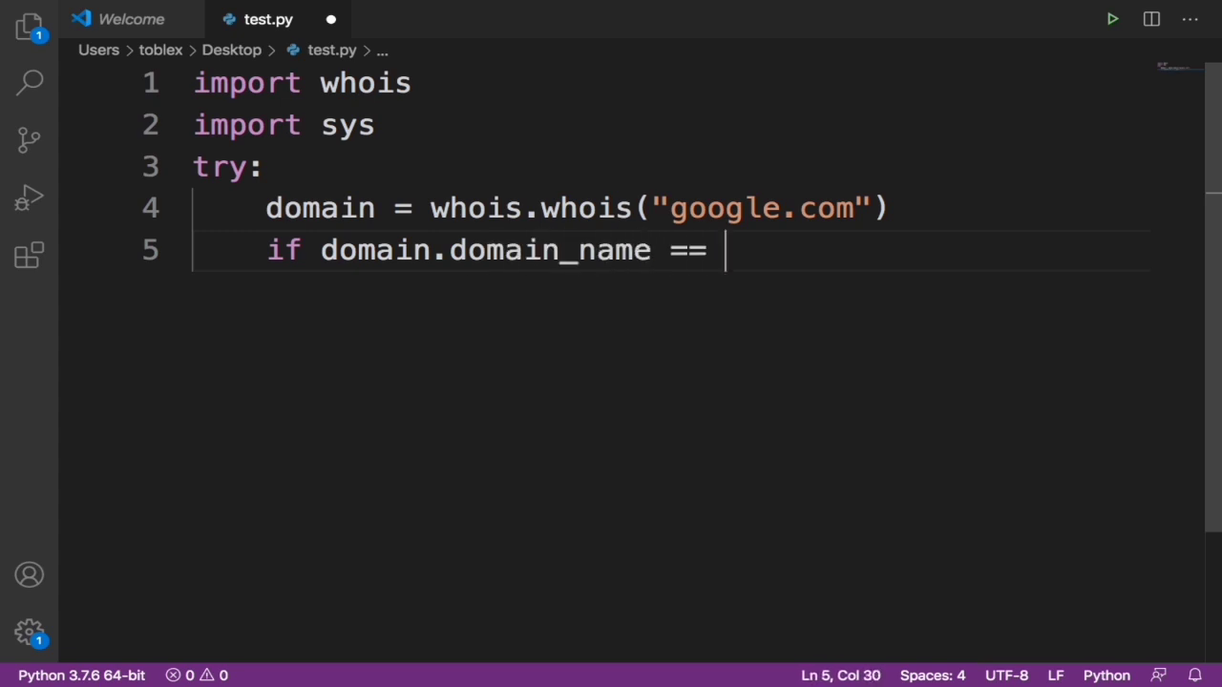
{"action": "type", "text": "None:"}
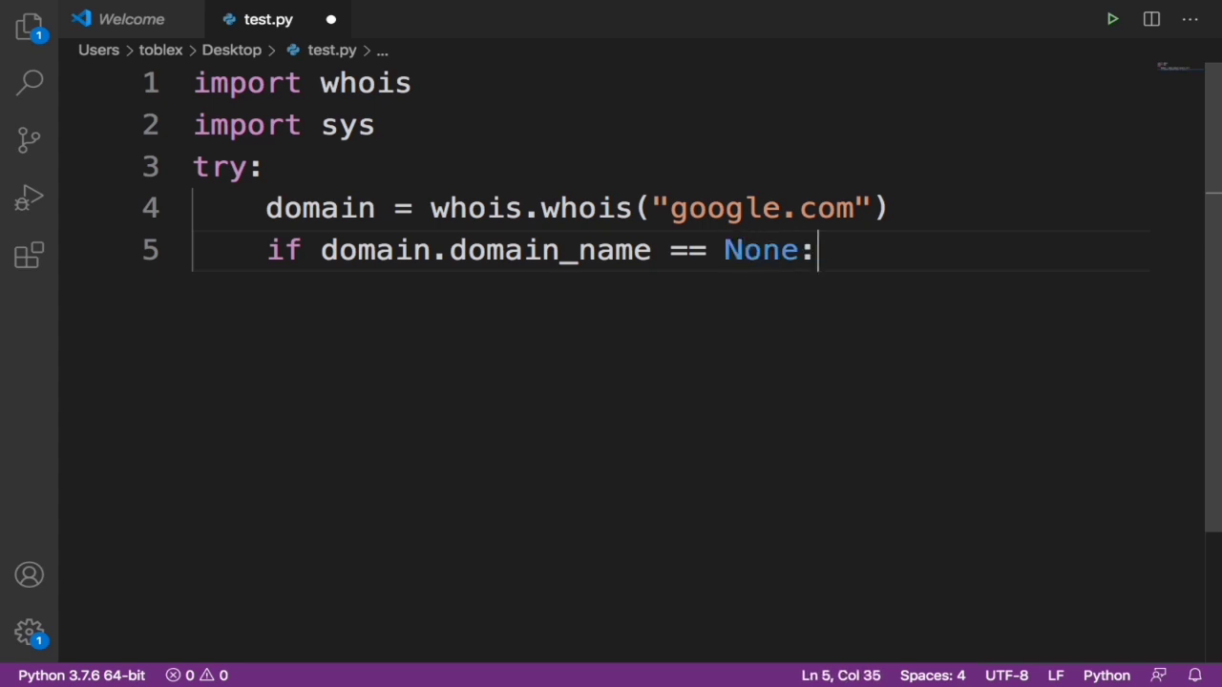
{"action": "type", "text": "sys"}
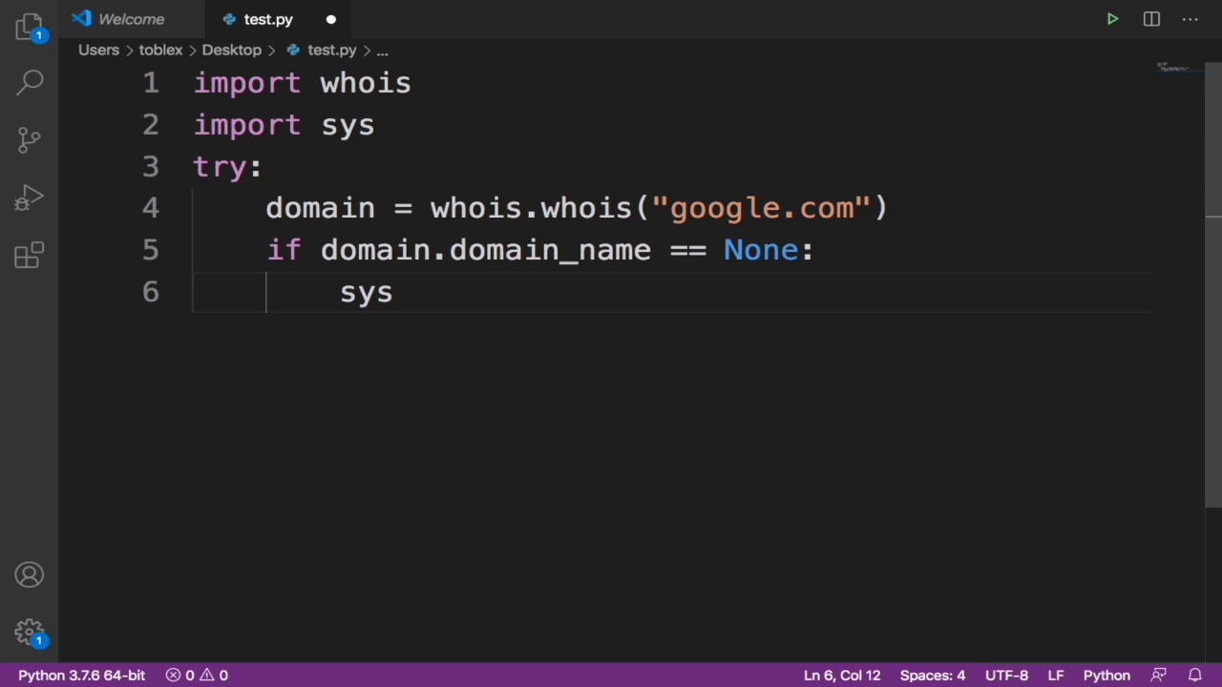
{"action": "type", "text": ".exit"}
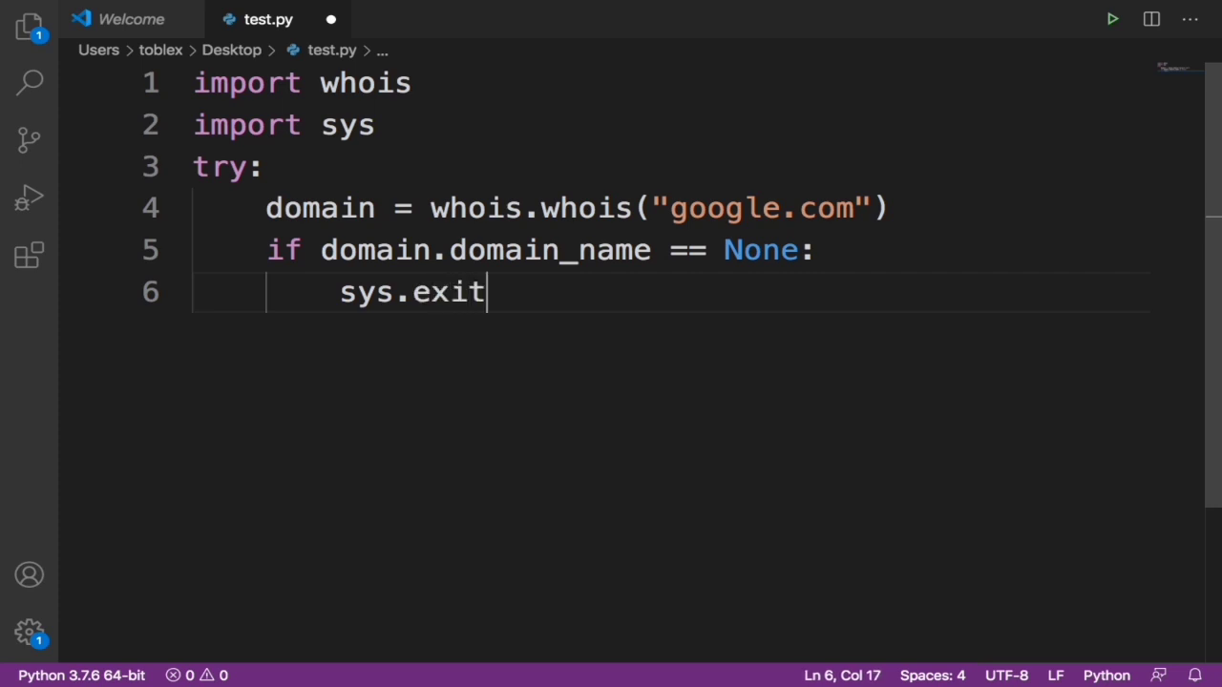
{"action": "type", "text": "(1"}
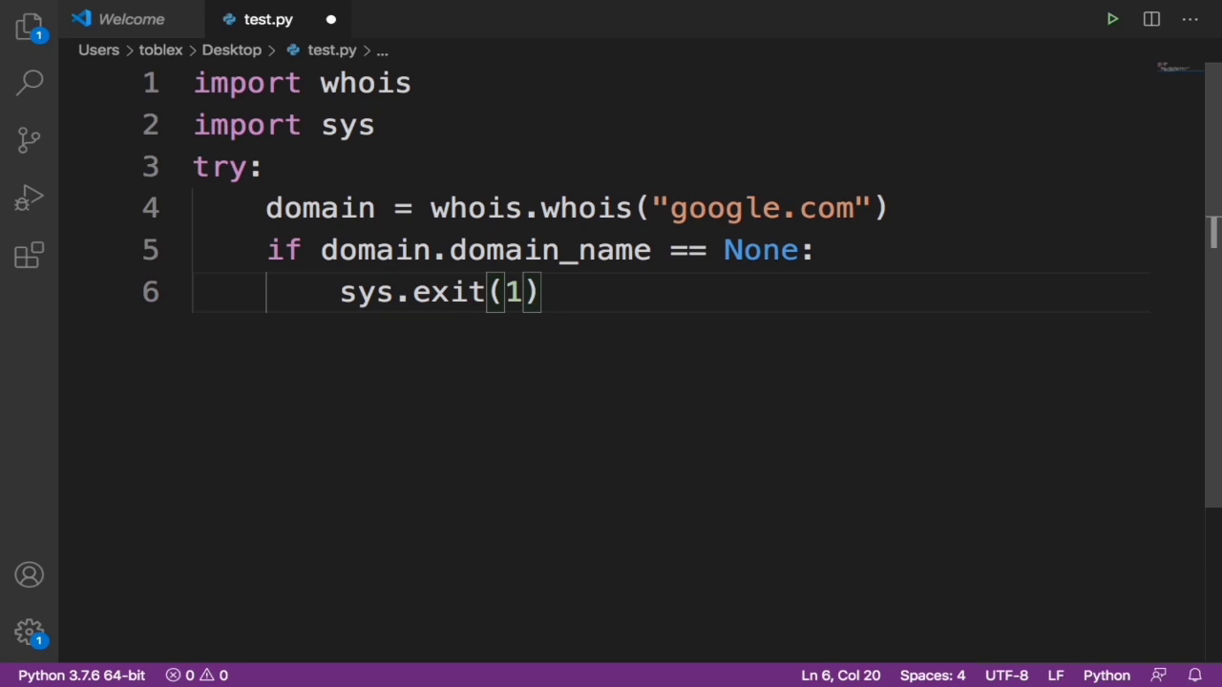
Add an except: clause with print("Domain available"), fixing the misspelled 'availabe'.
{"action": "type", "text": "e"}
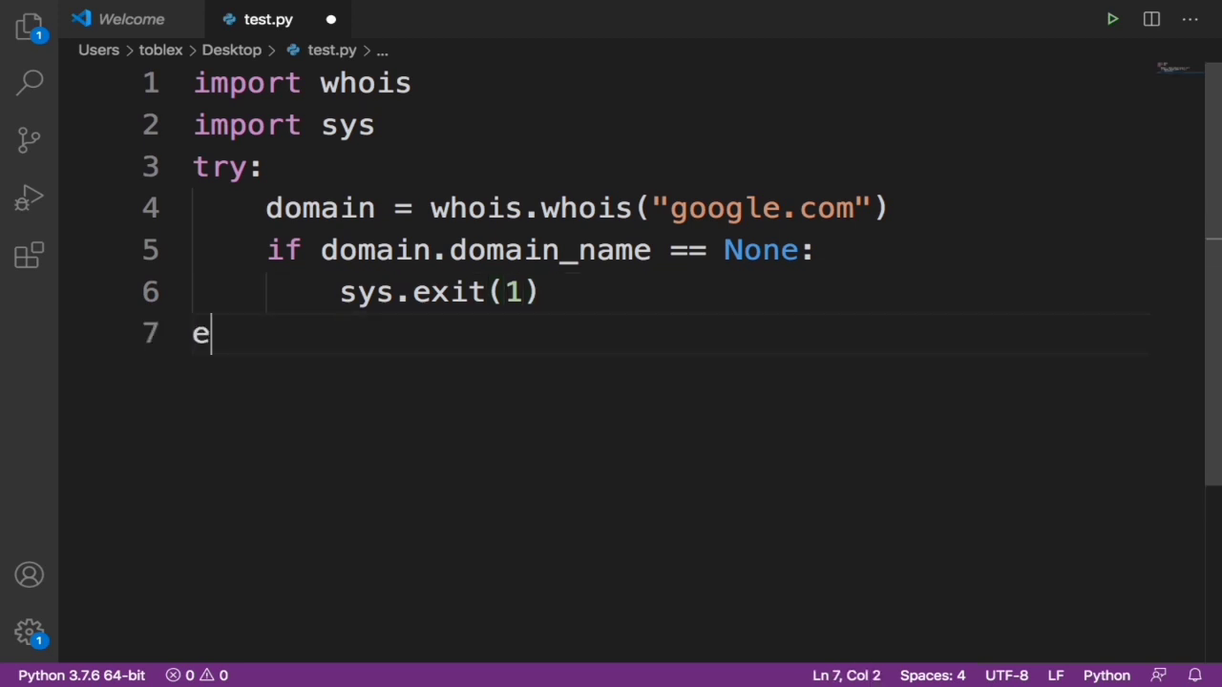
{"action": "type", "text": "xcept"}
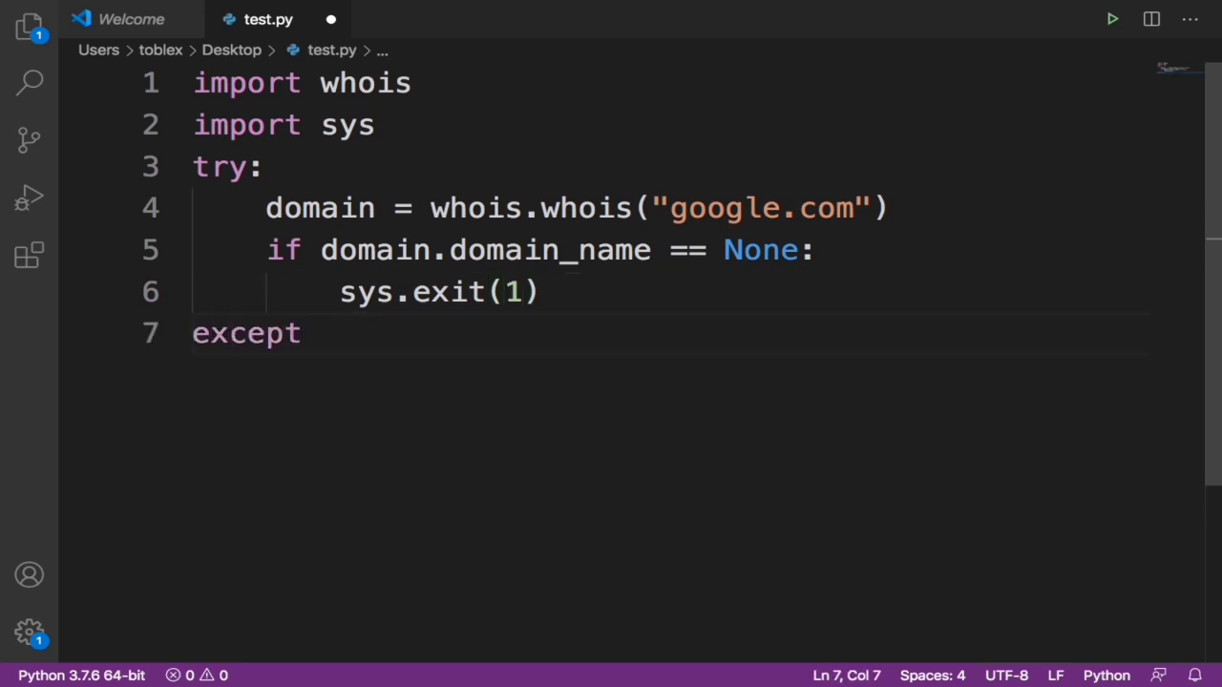
{"action": "type", "text": ":"}
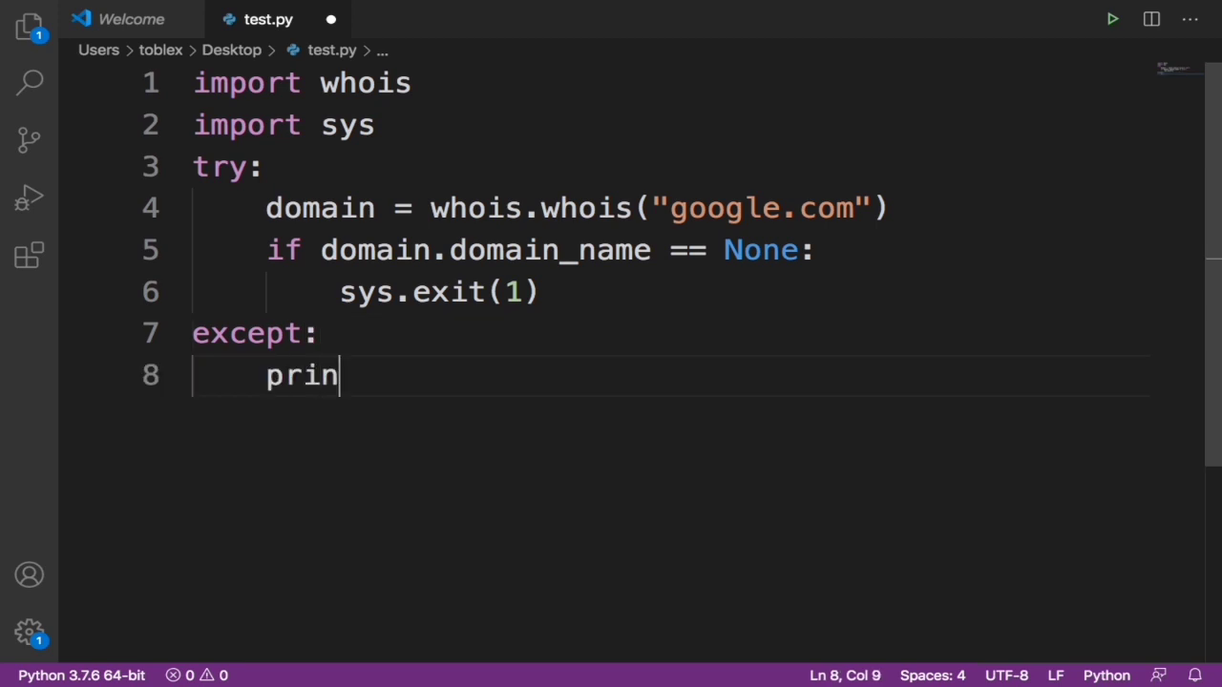
{"action": "type", "text": "t()"}
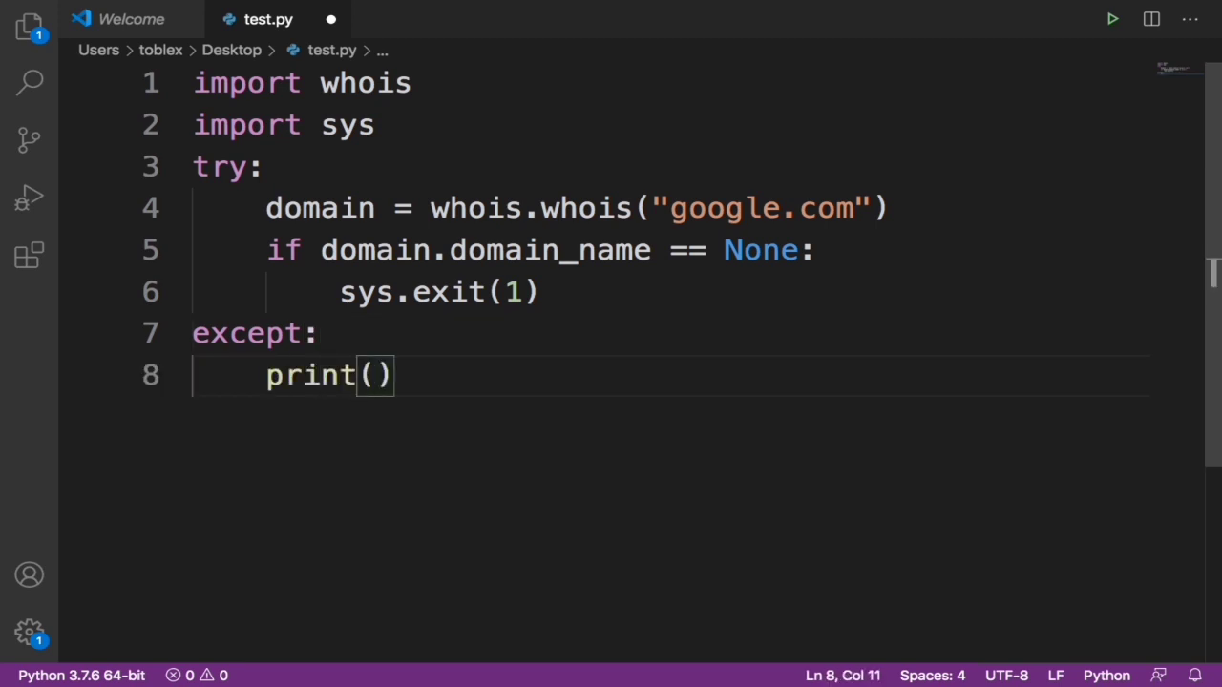
{"action": "type", "text": "\"Do\""}
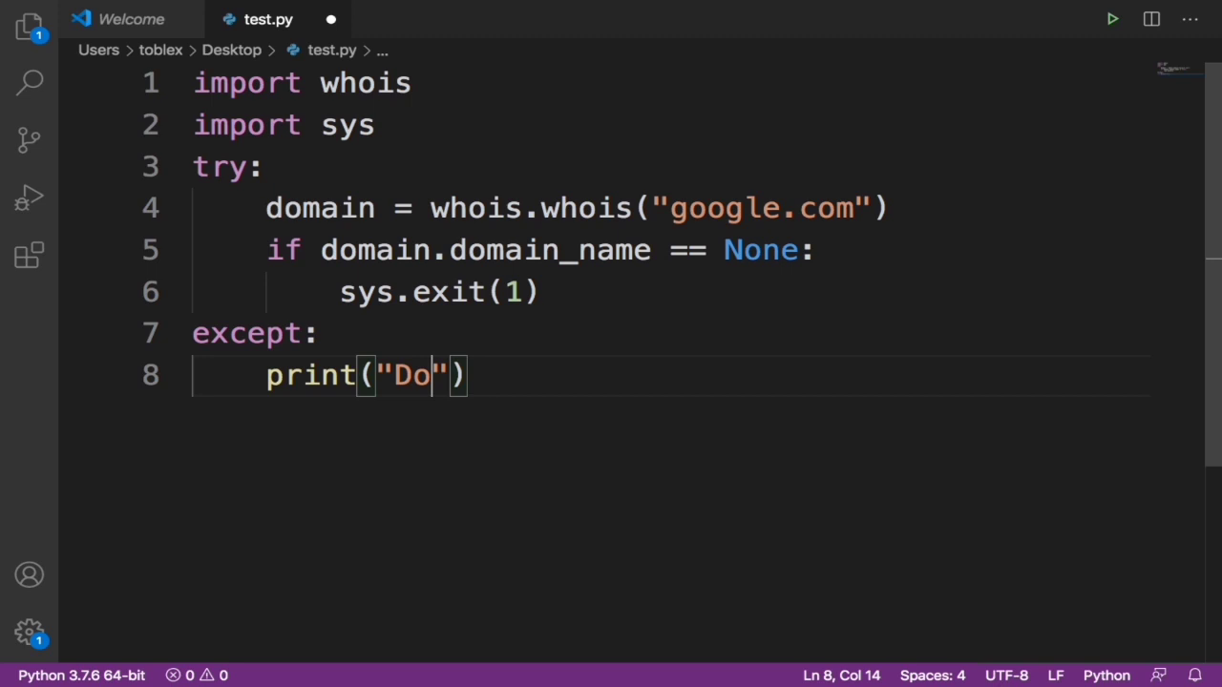
{"action": "type", "text": "main availabe"}
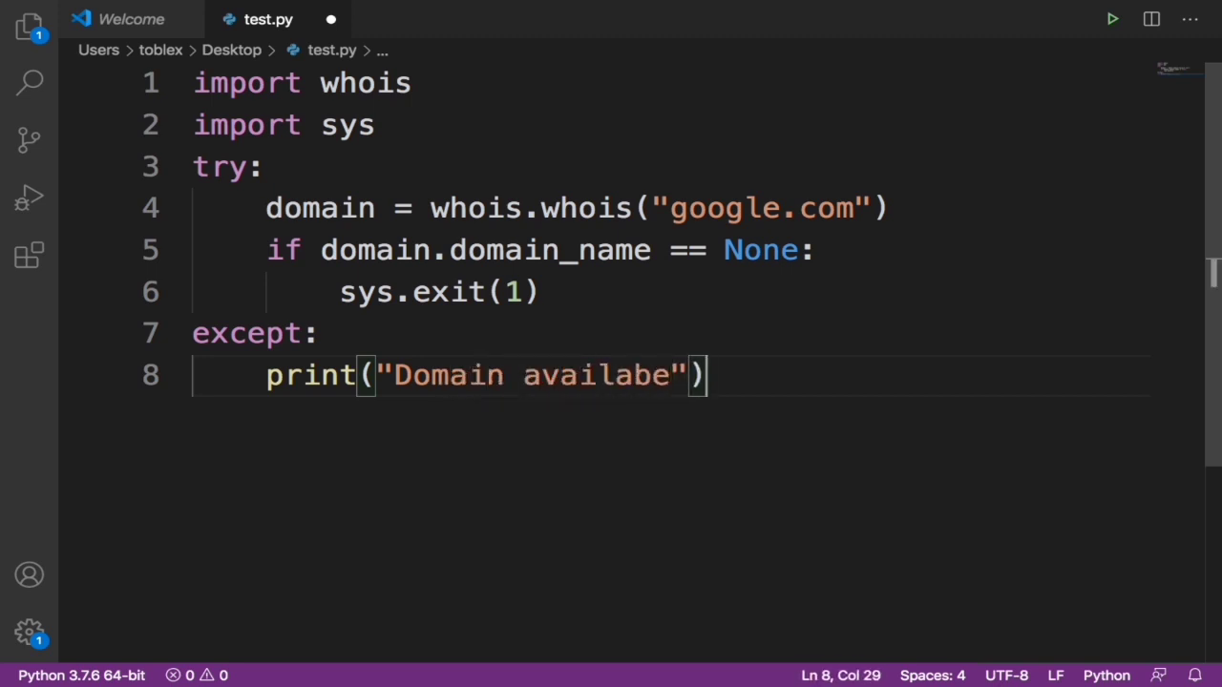
{"action": "double_click", "coordinate": [596, 375]}
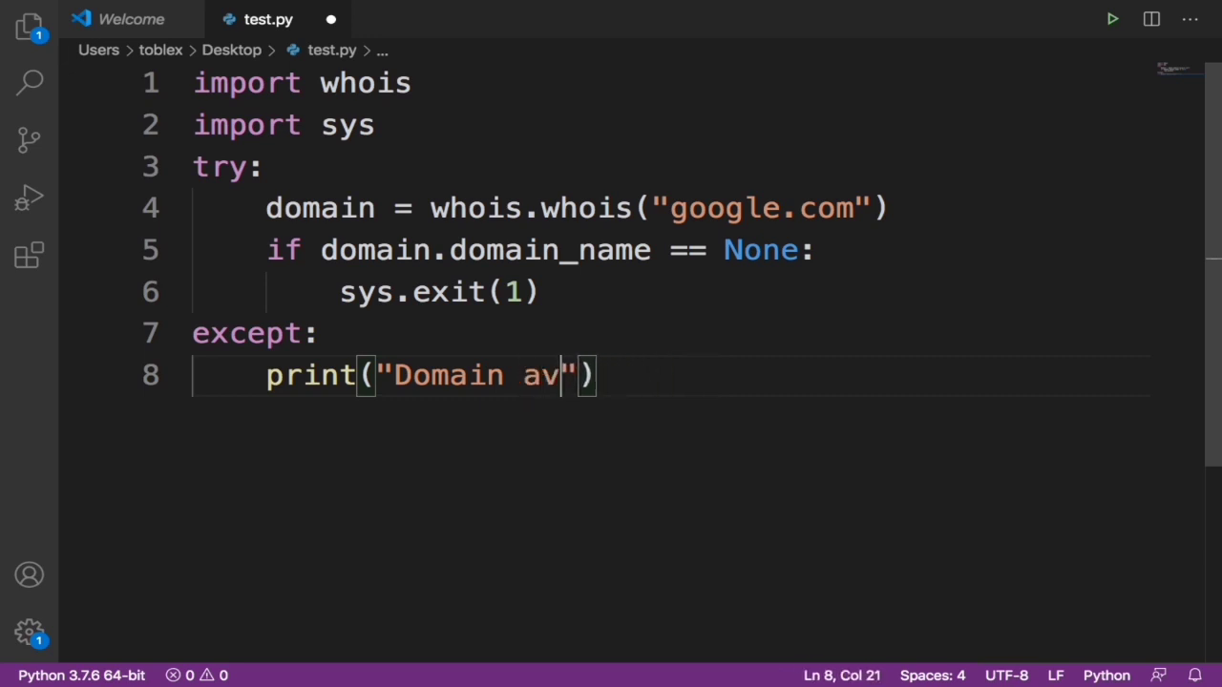
{"action": "type", "text": "ailable"}
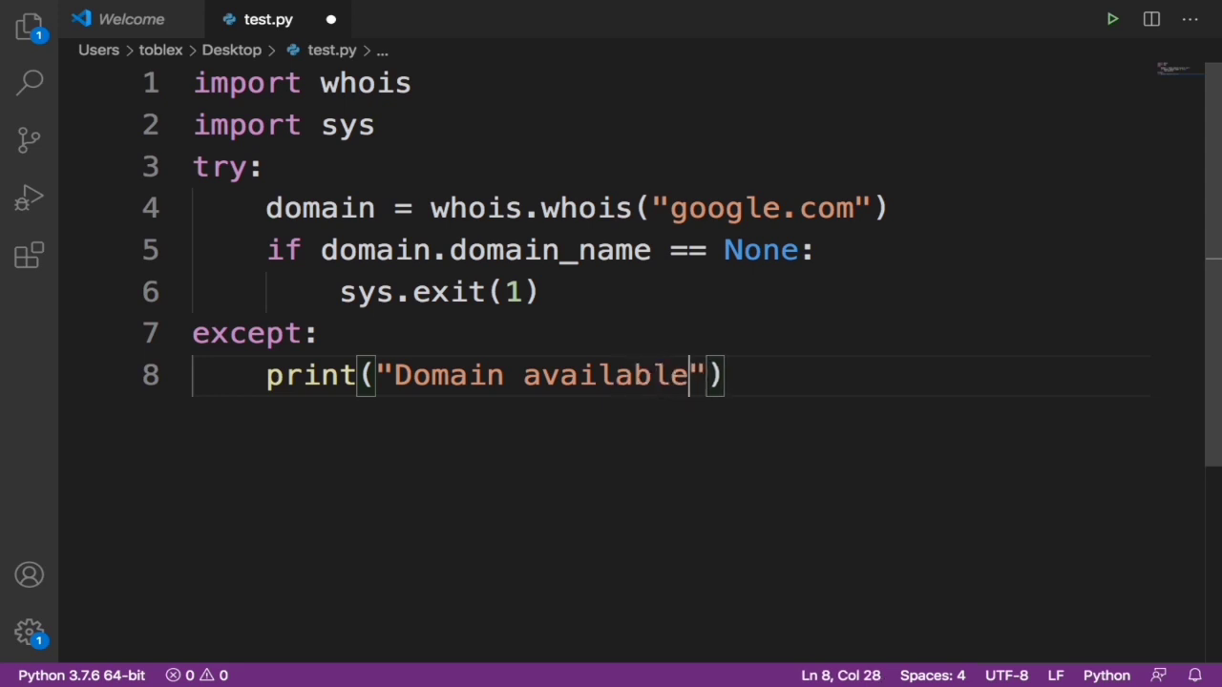
{"action": "key", "text": "enter"}
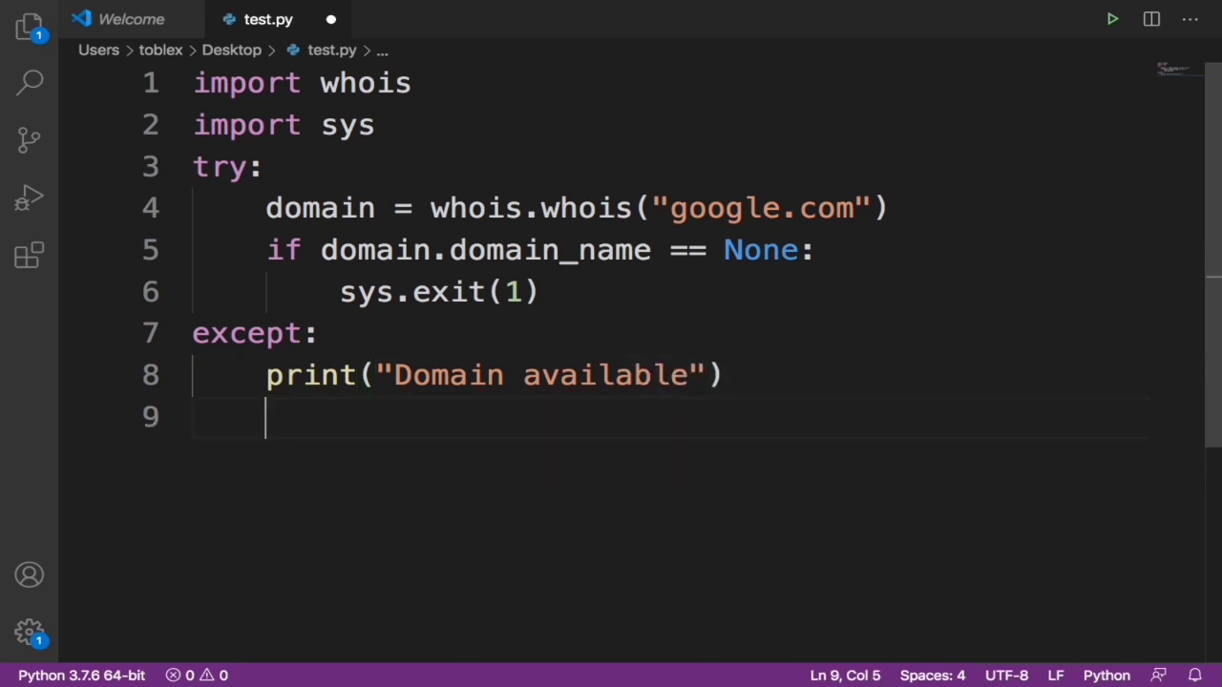
Add 'else:' with an indented print("Domain taken") on line 10.
{"action": "type", "text": "else:"}
{"action": "type", "text": "print"}
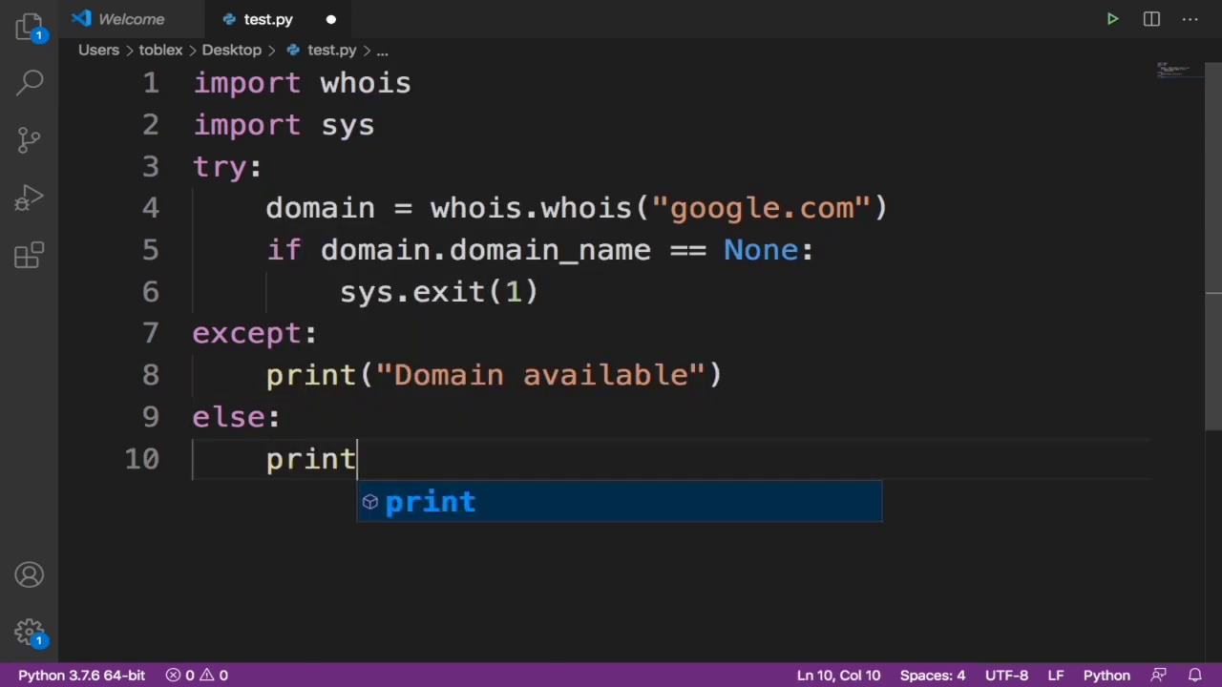
{"action": "type", "text": "(\"Do"}
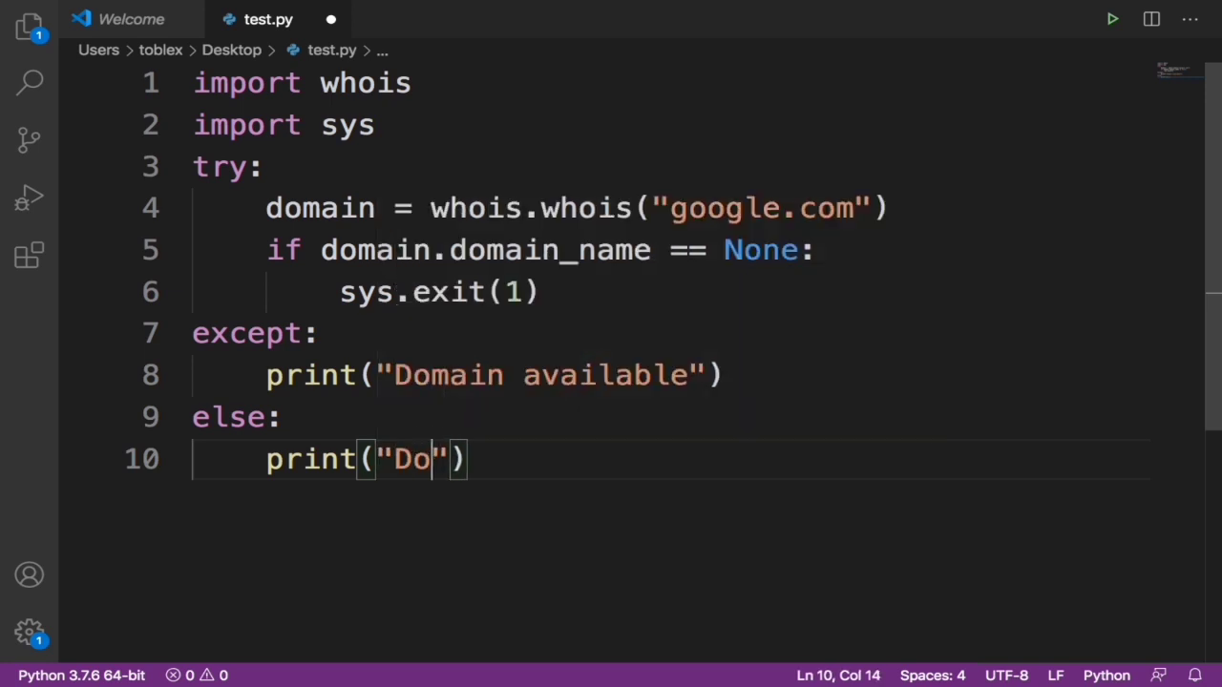
{"action": "type", "text": "main takes"}
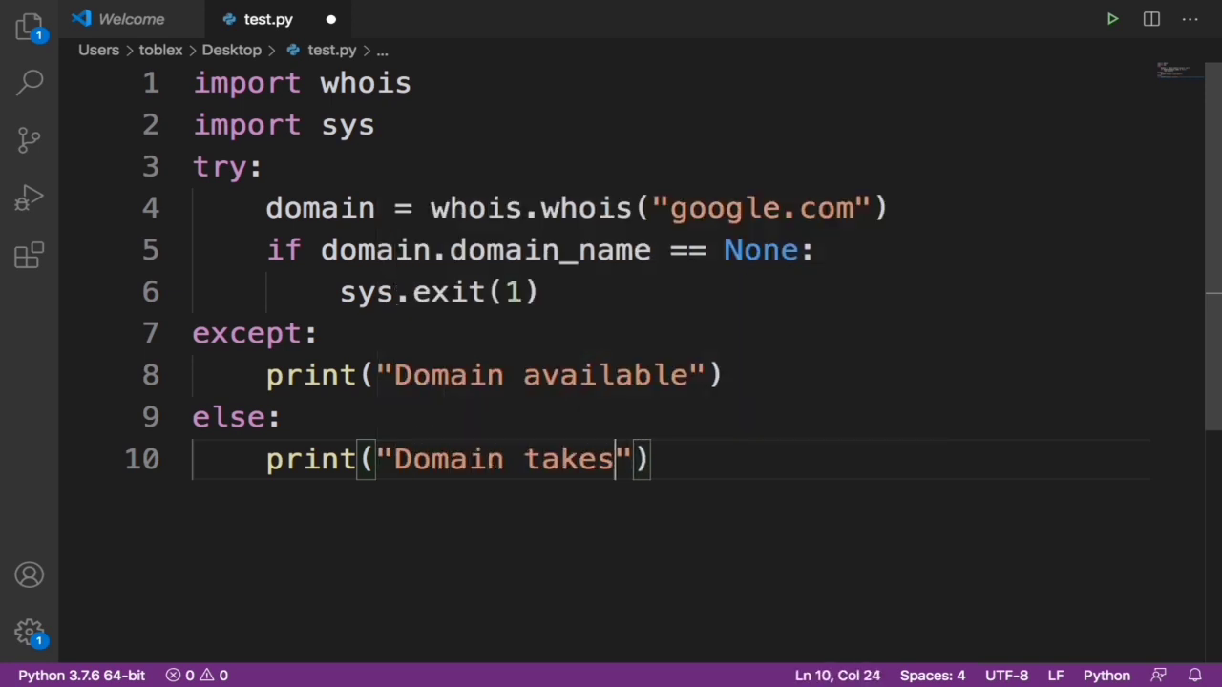
{"action": "type", "text": "n"}
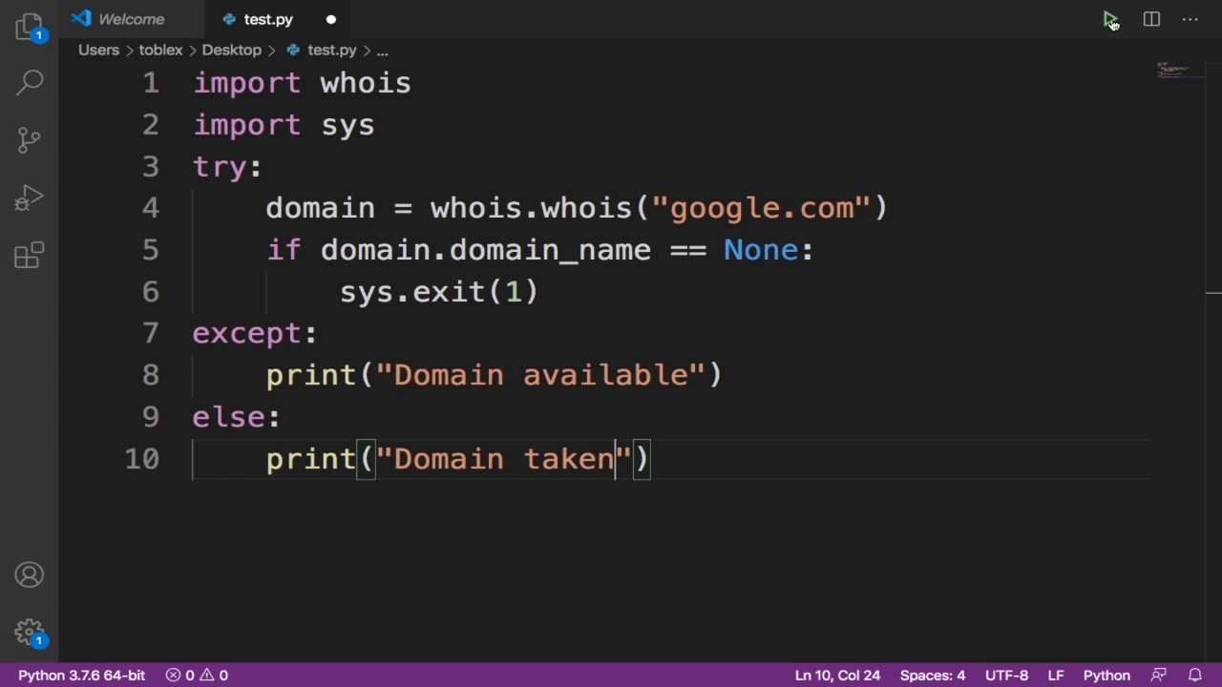
Run test.py, then select google.com and replace it with googuuhrbrbfgfle.com.
{"action": "left_click", "coordinate": [1111, 19]}
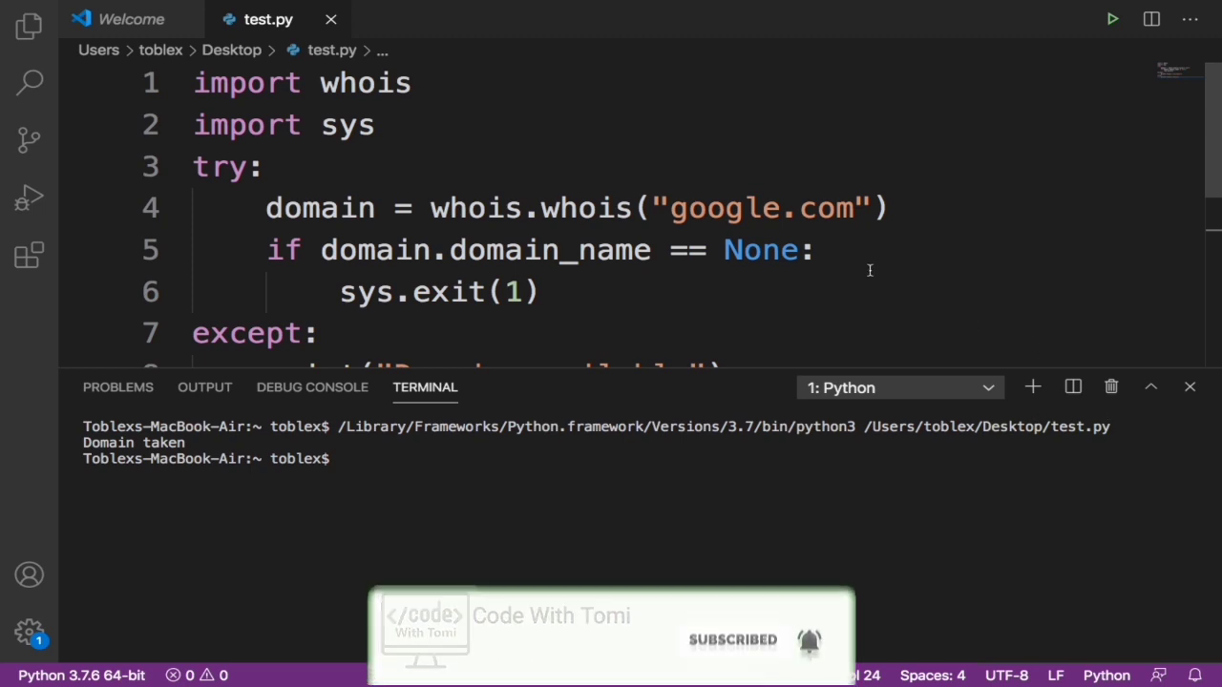
{"action": "double_click", "coordinate": [714, 208]}
{"action": "type", "text": "uuhrbrbfgf"}
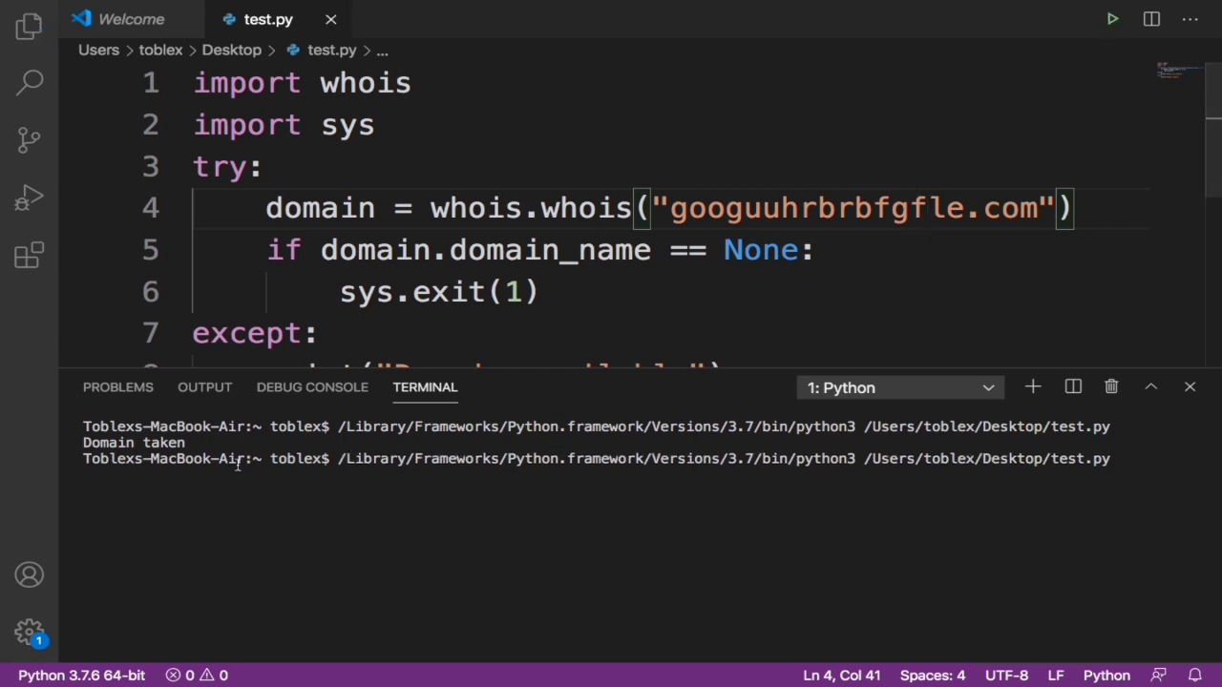
{"action": "mouse_move", "coordinate": [135, 494]}
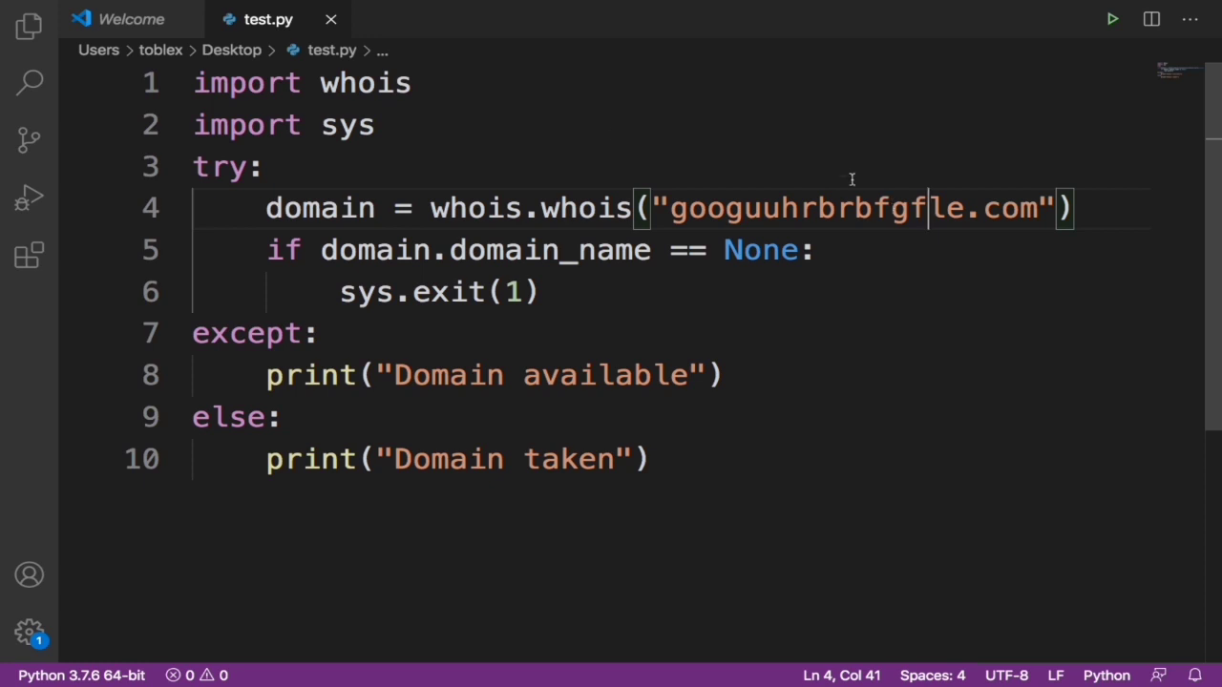
Insert user_input = input("Enter domain: ") and pass user_input to whois.whois().
{"action": "key", "text": "Enter"}
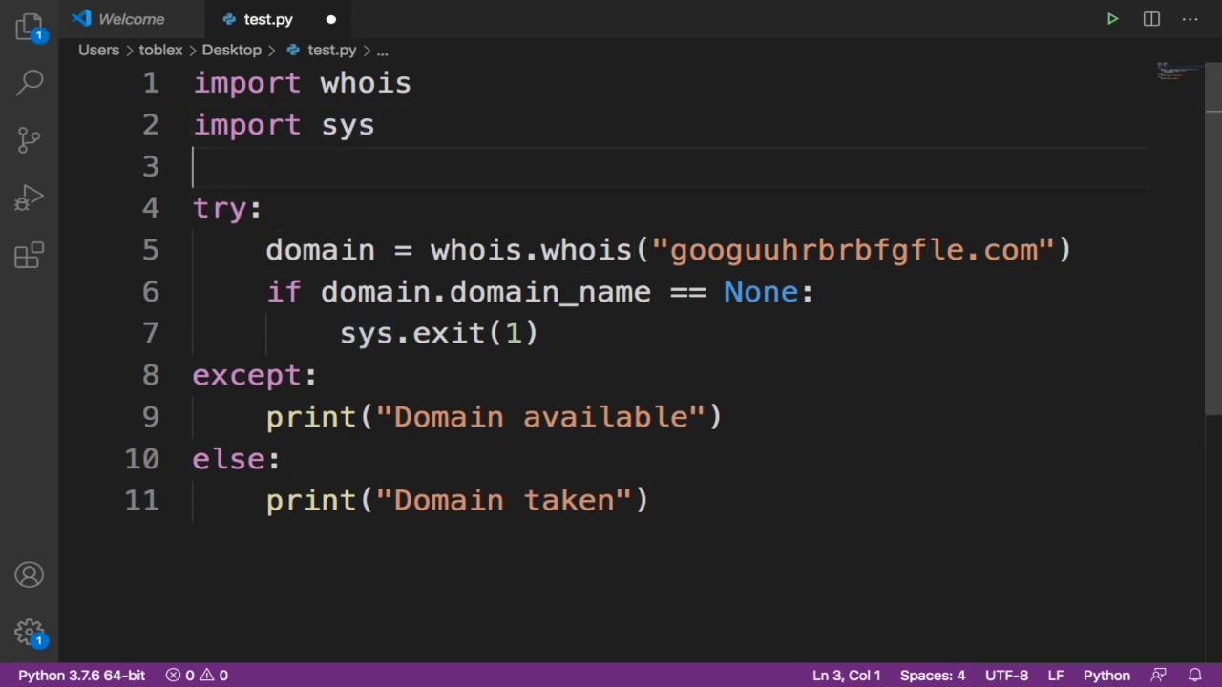
{"action": "type", "text": "user"}
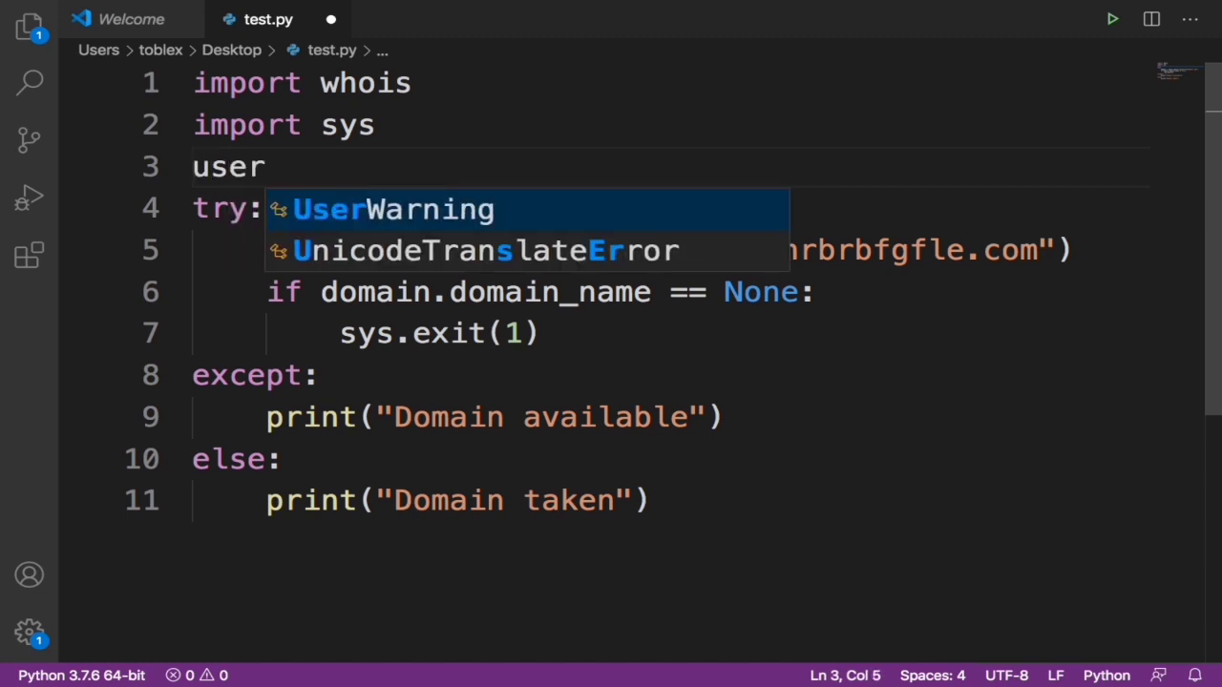
{"action": "type", "text": "_input ="}
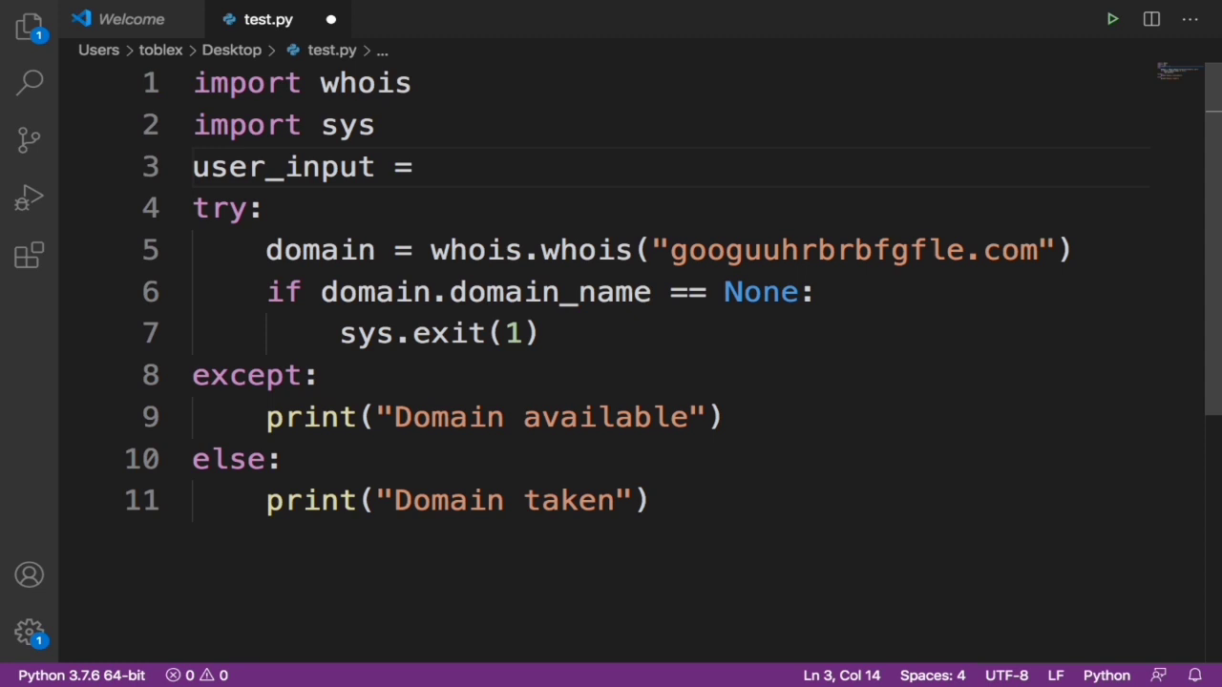
{"action": "type", "text": "input"}
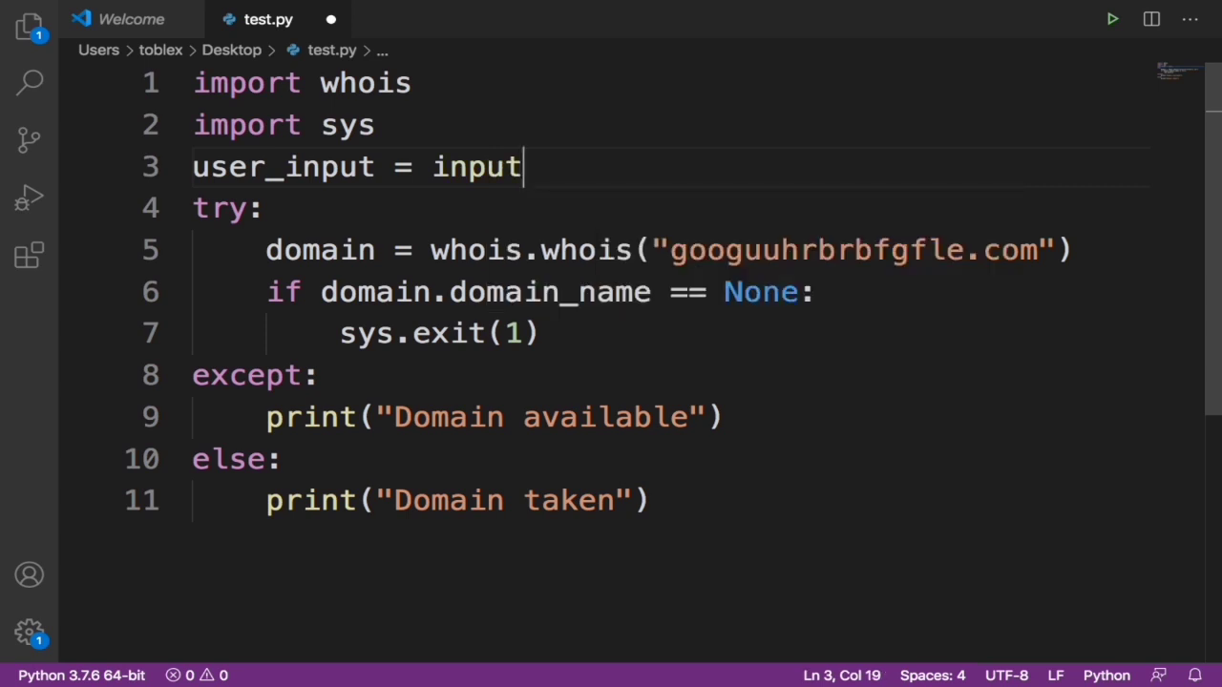
{"action": "type", "text": "(\"\")"}
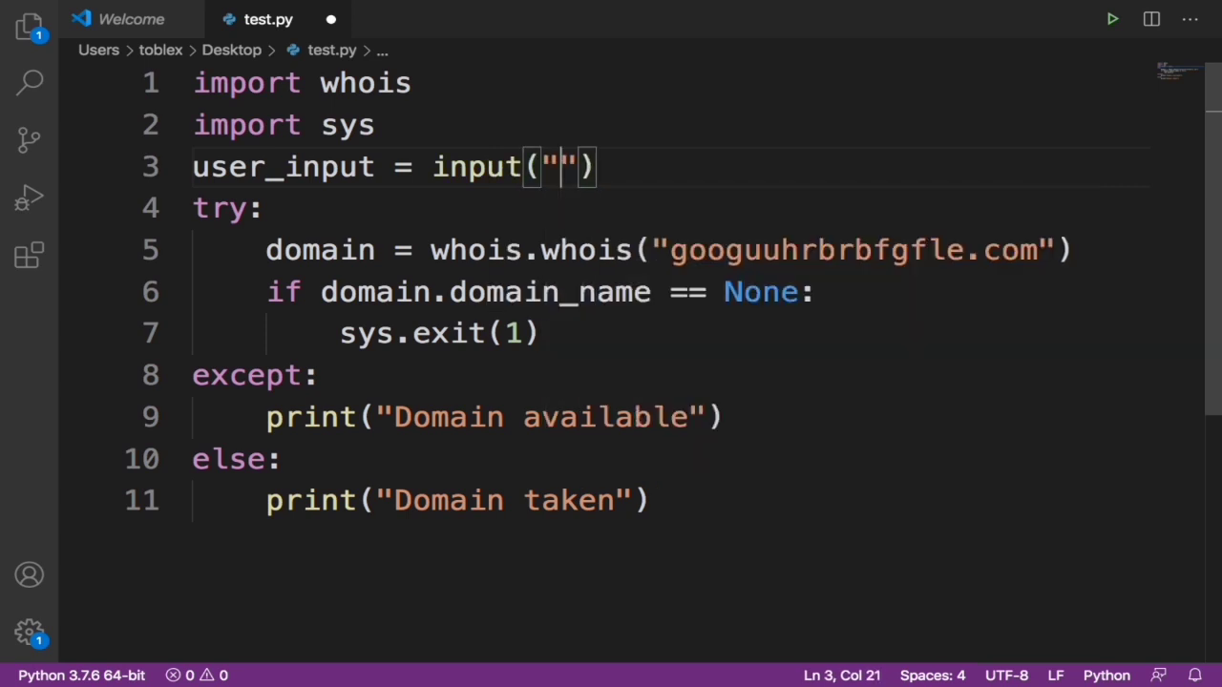
{"action": "type", "text": "Enter domain:"}
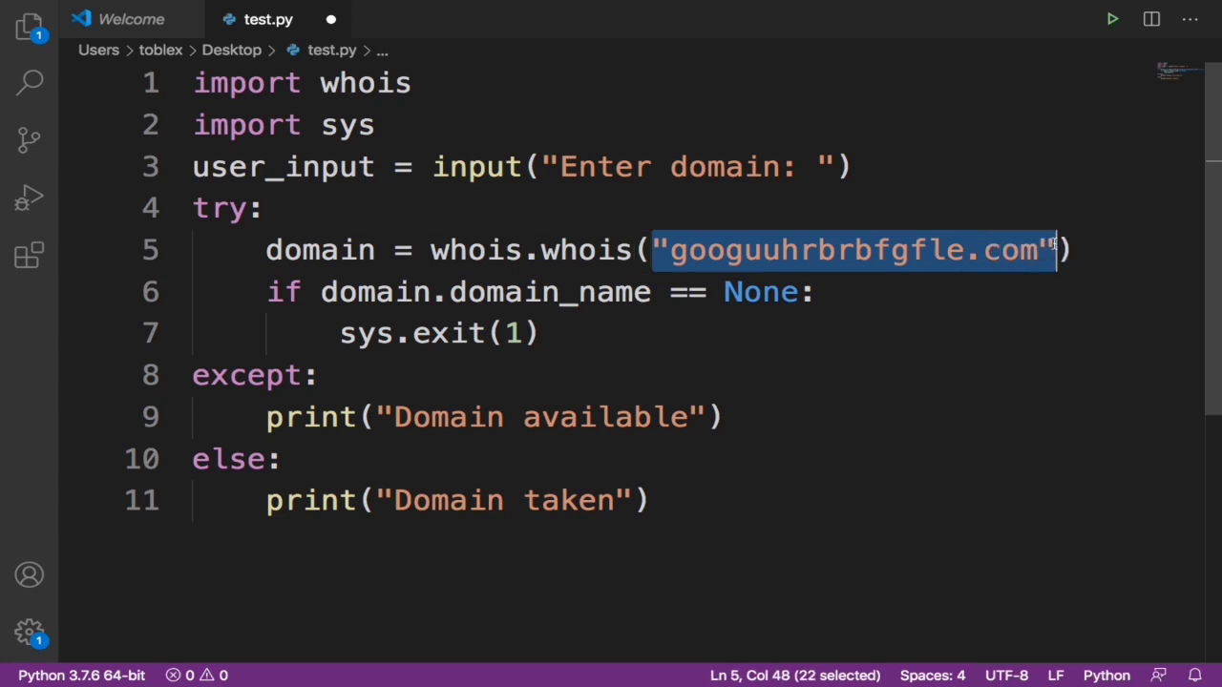
{"action": "type", "text": "user_input"}
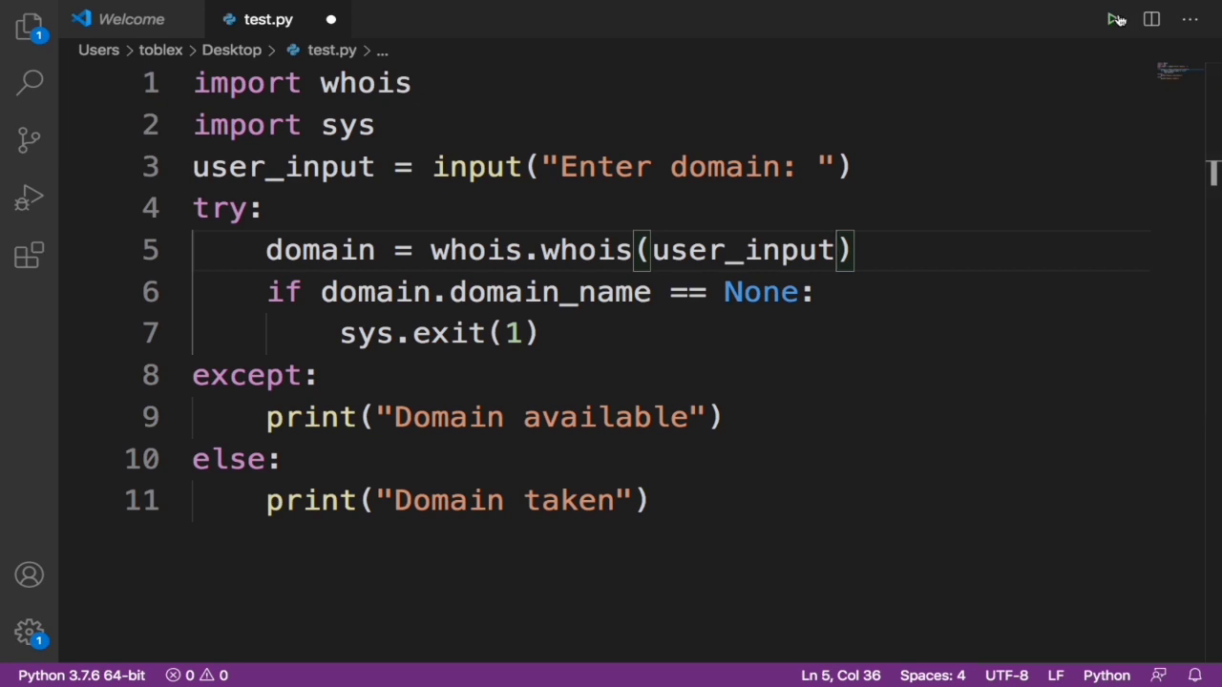
Run the script and enter codewithtomi.ml at the domain prompt.
{"action": "left_click", "coordinate": [1112, 19]}
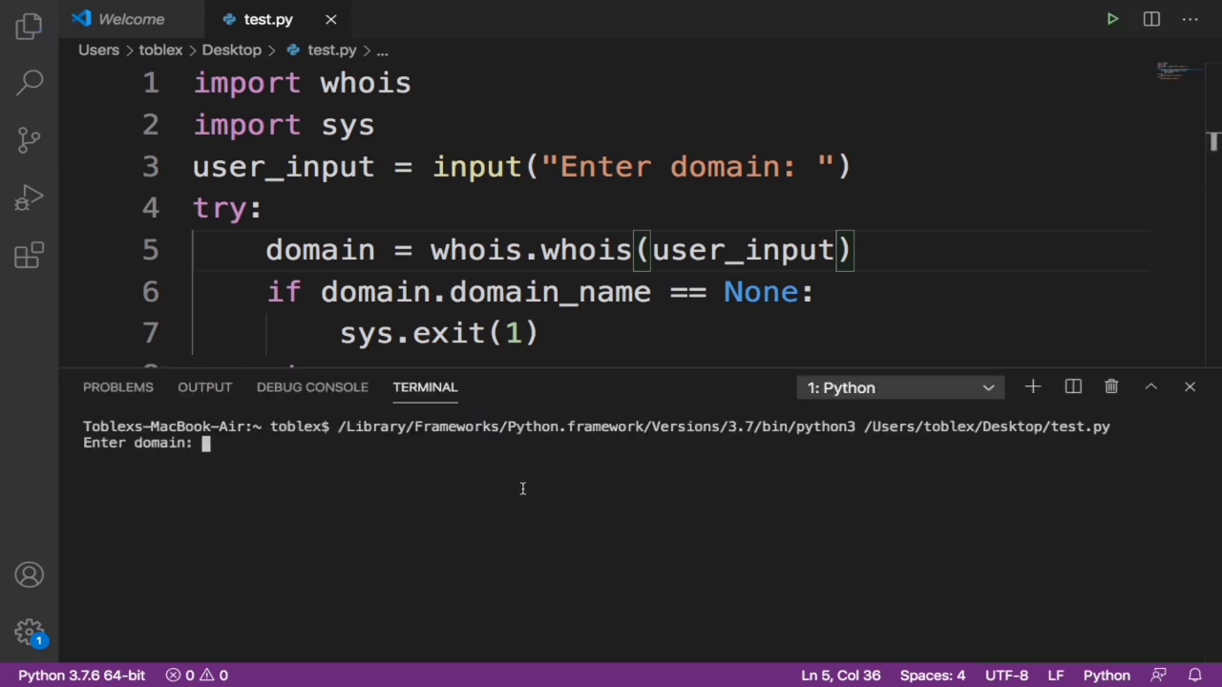
{"action": "type", "text": "codewithtomi.ml"}
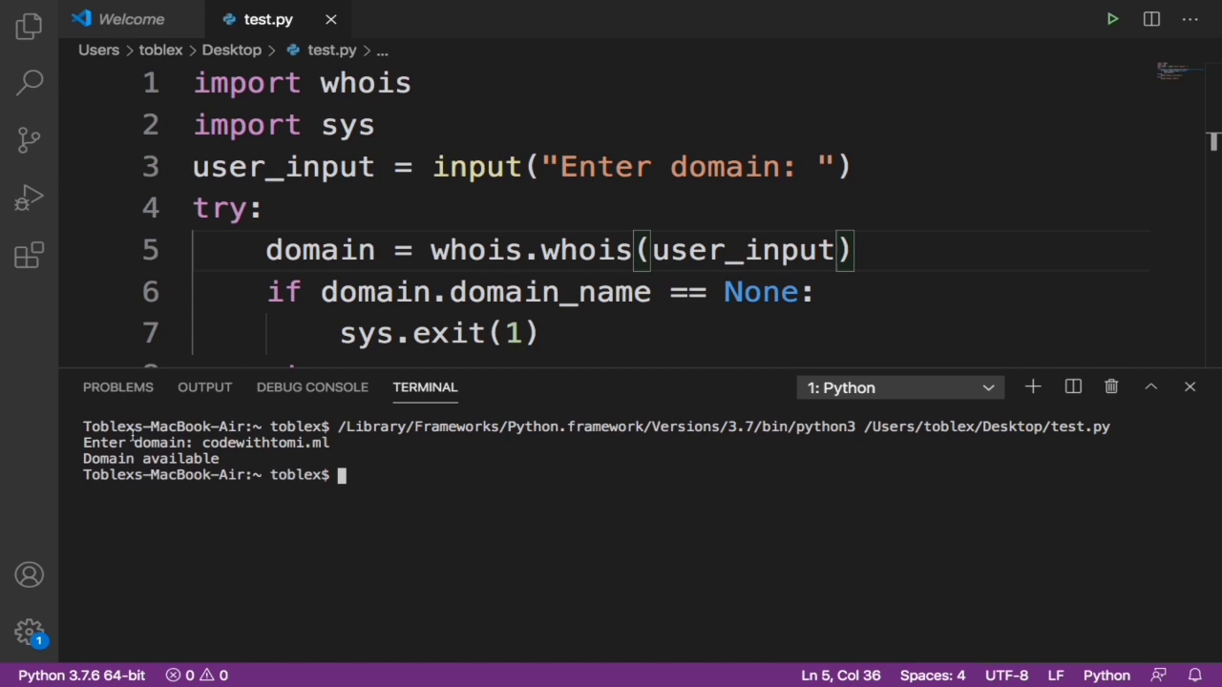
{"action": "mouse_move", "coordinate": [385, 541]}
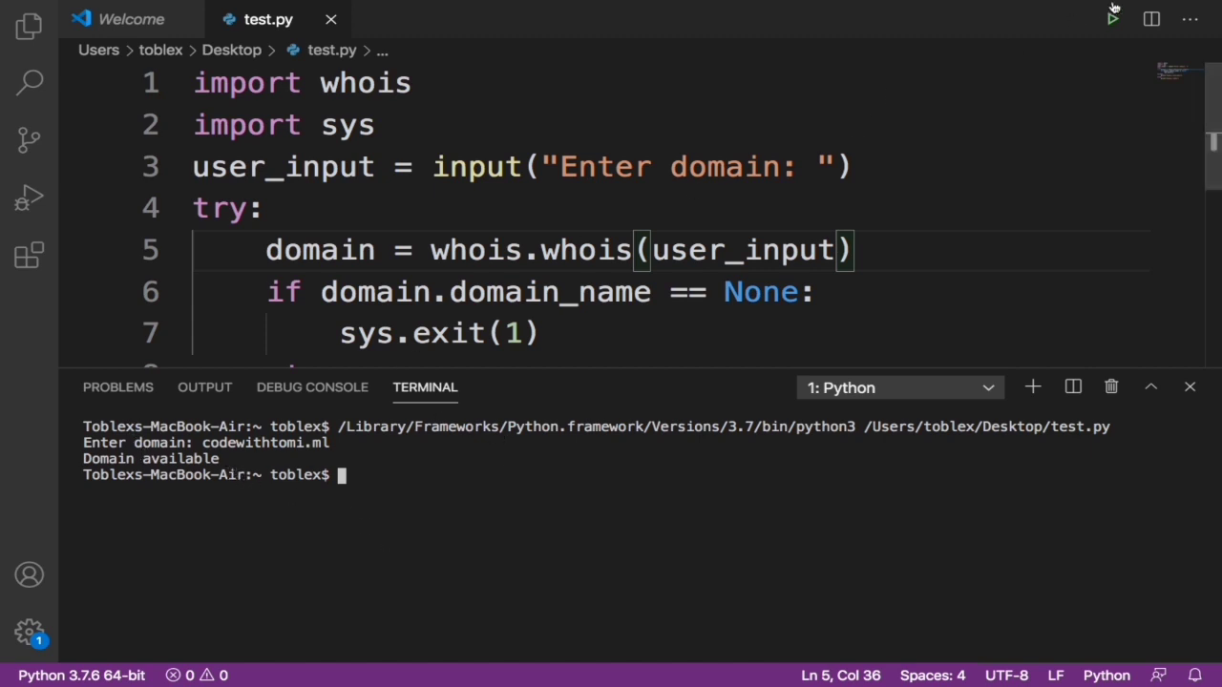
Run the script again and submit bing.com at the domain prompt.
{"action": "left_click", "coordinate": [1112, 18]}
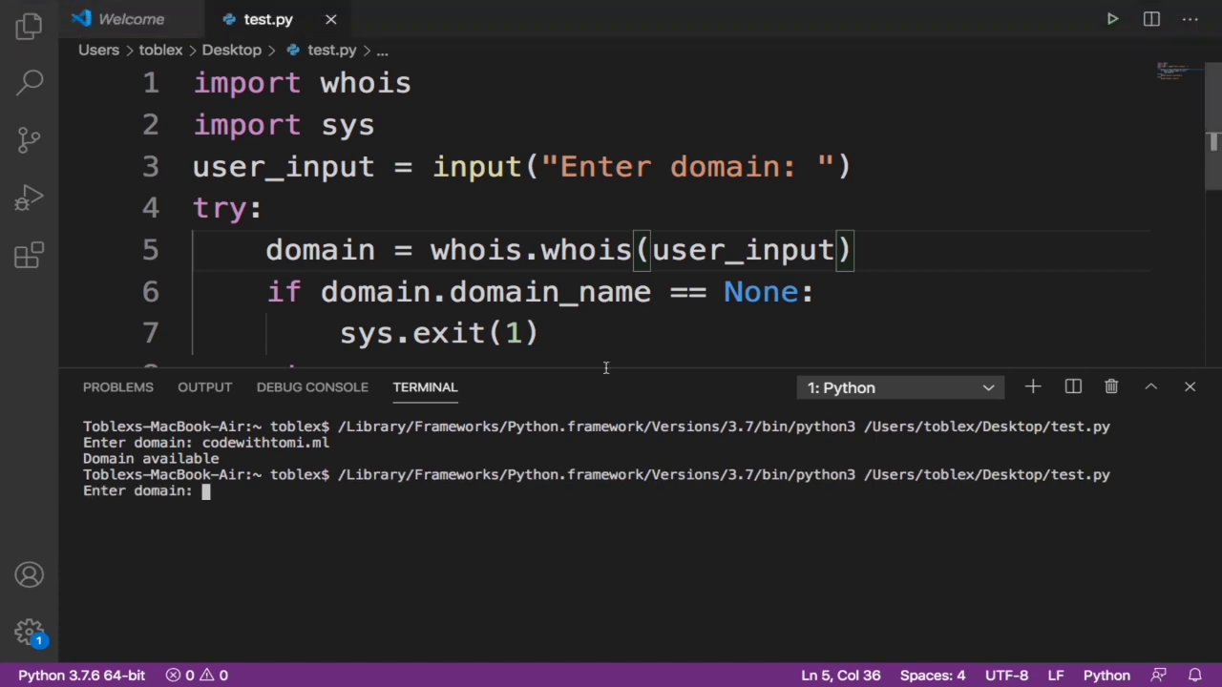
{"action": "mouse_move", "coordinate": [440, 578]}
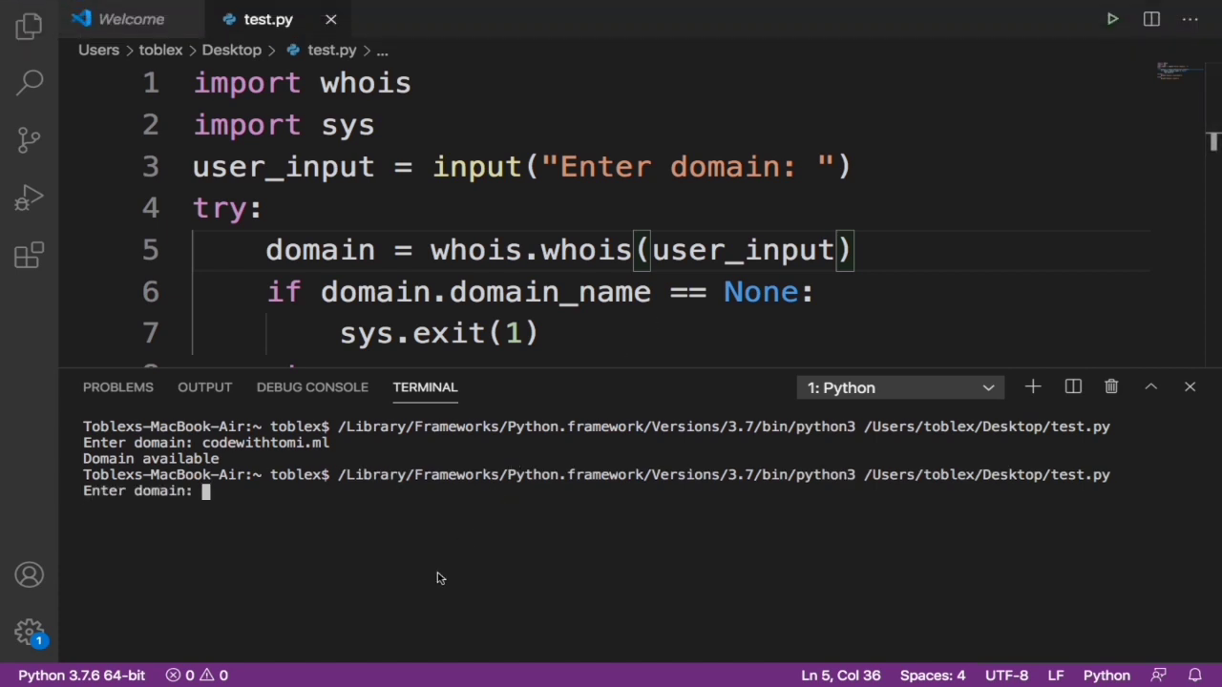
{"action": "type", "text": "bing.com"}
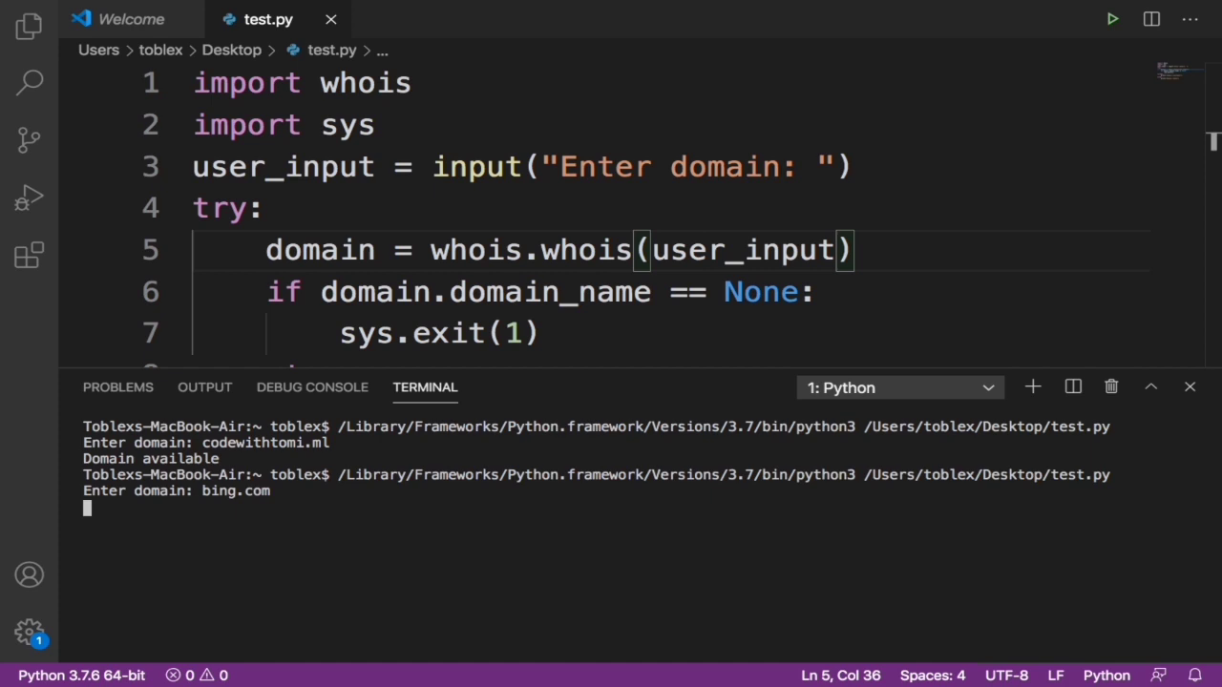
{"action": "key", "text": "Enter"}
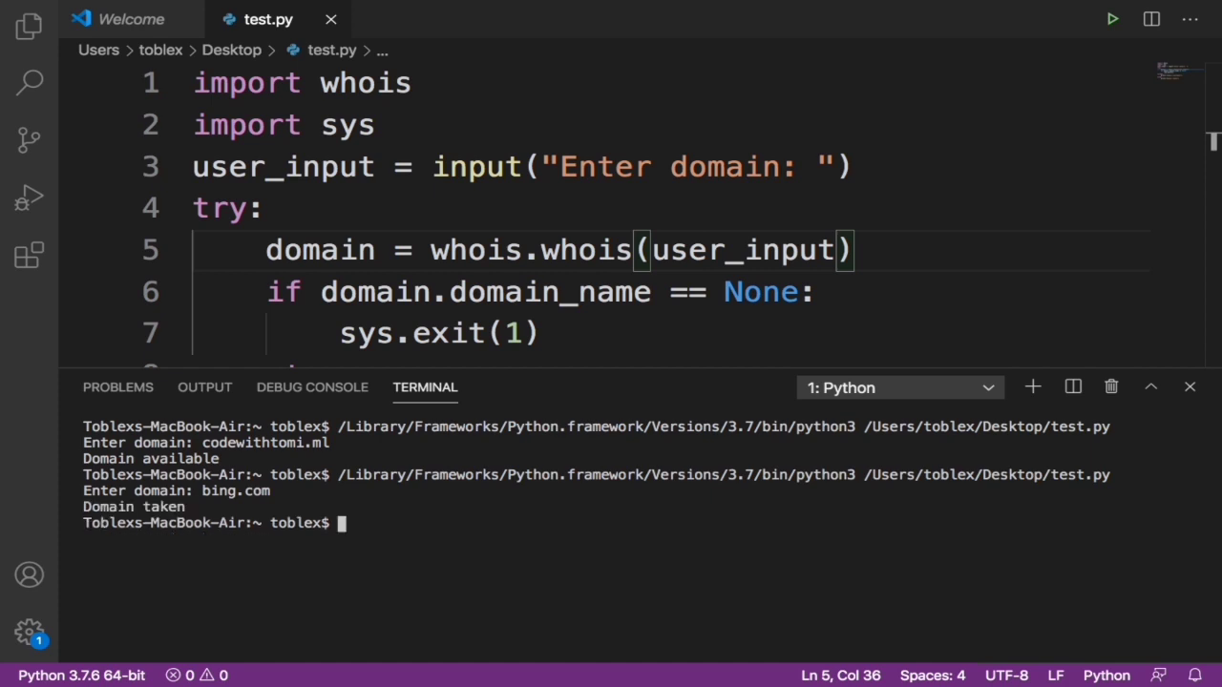